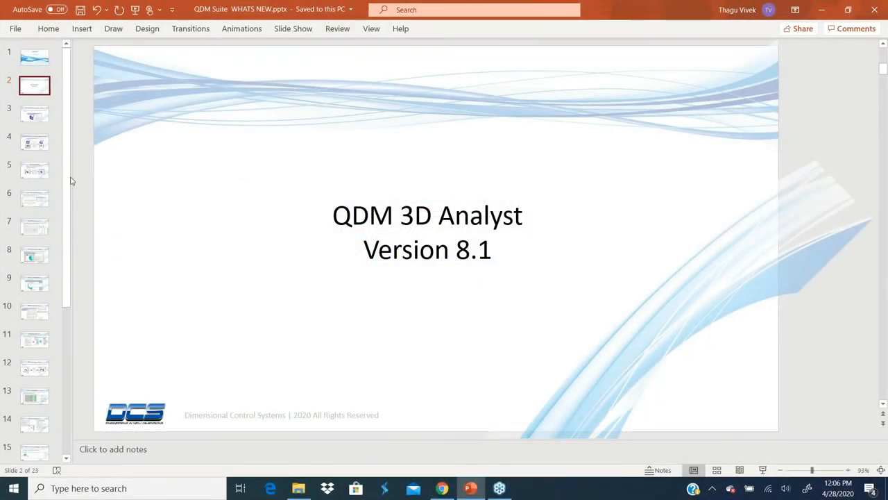
Display slide 3, 'Assign Classification – Batch Mode', from the thumbnail pane
left_click(35, 113)
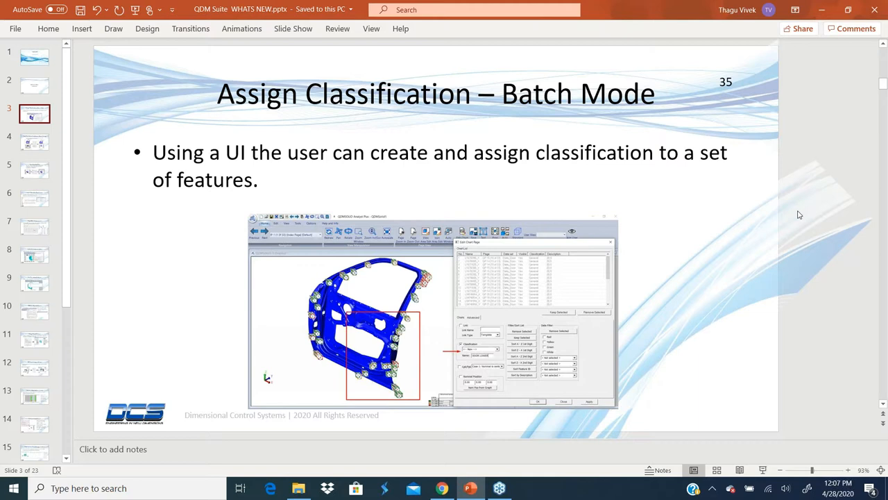
mouse_move(791, 361)
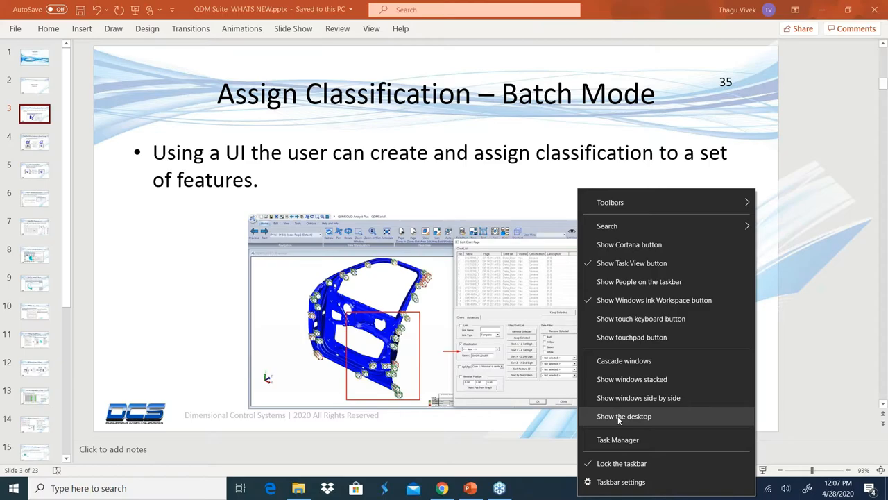
Launch QDMSOLID Analyst Plus and open DCS TEMPLATE Start Model.GDZ from the DOOR DATA folder
left_click(624, 417)
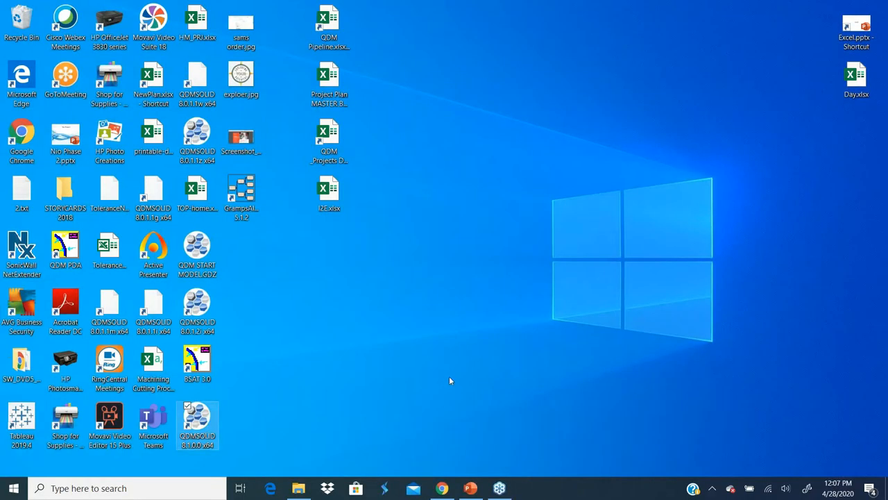
mouse_move(368, 312)
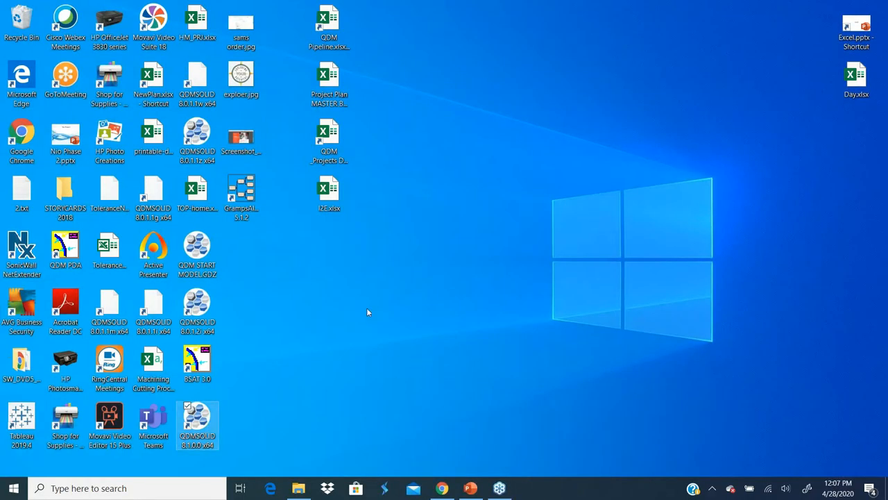
mouse_move(354, 308)
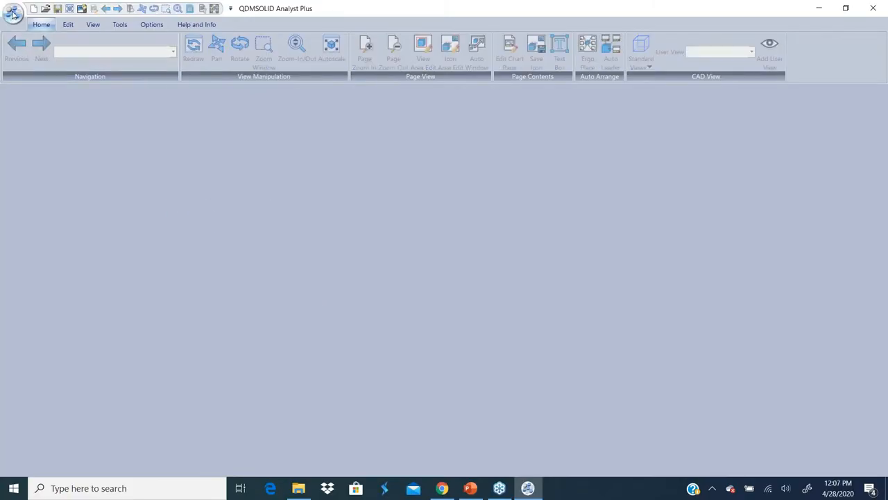
left_click(12, 12)
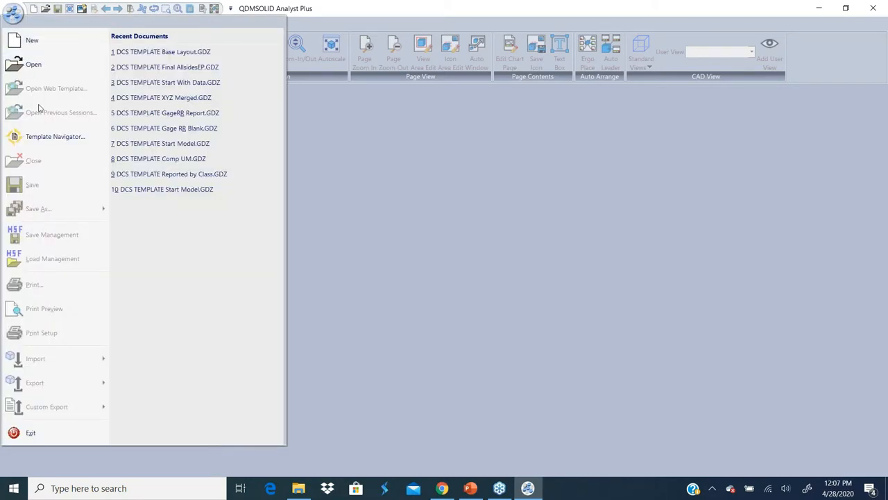
mouse_move(33, 64)
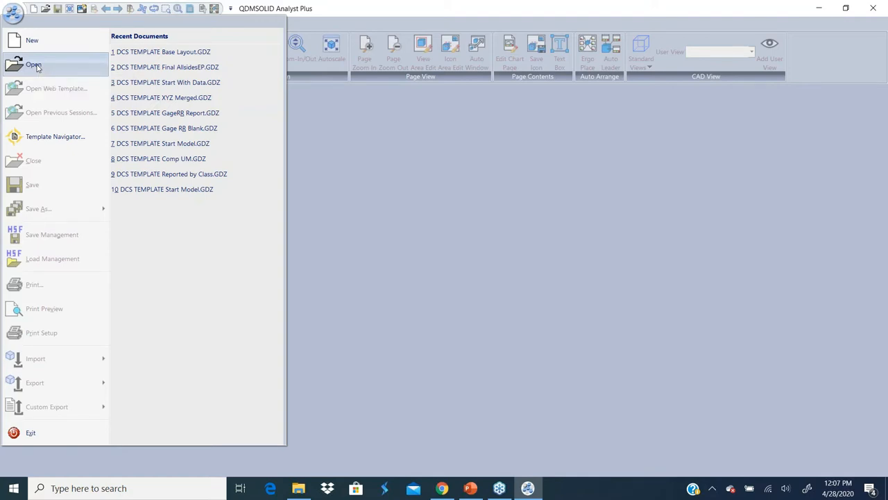
left_click(33, 65)
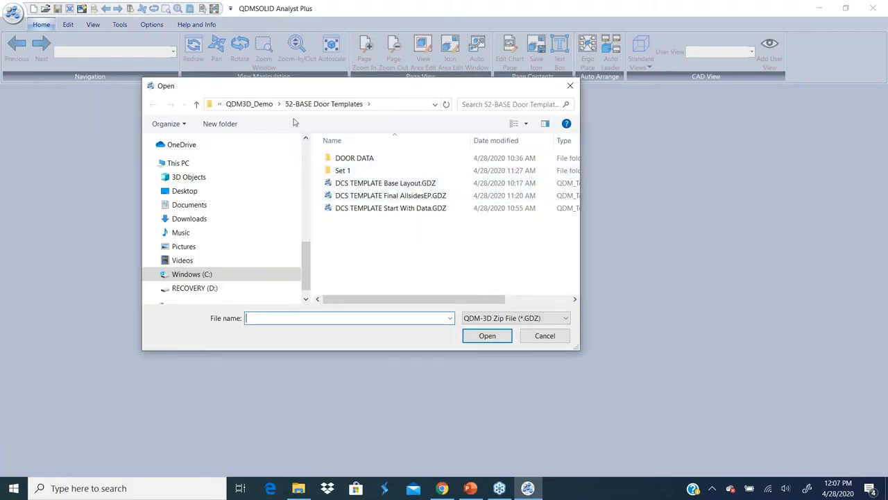
double_click(355, 159)
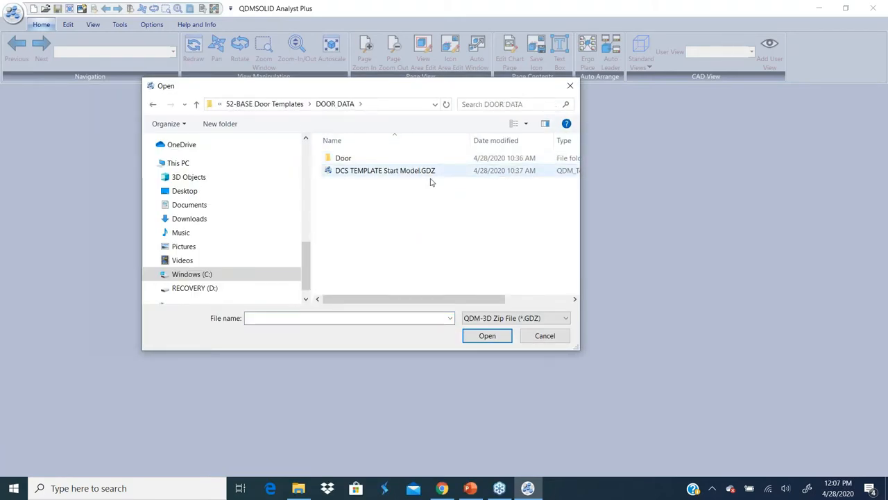
left_click(386, 169)
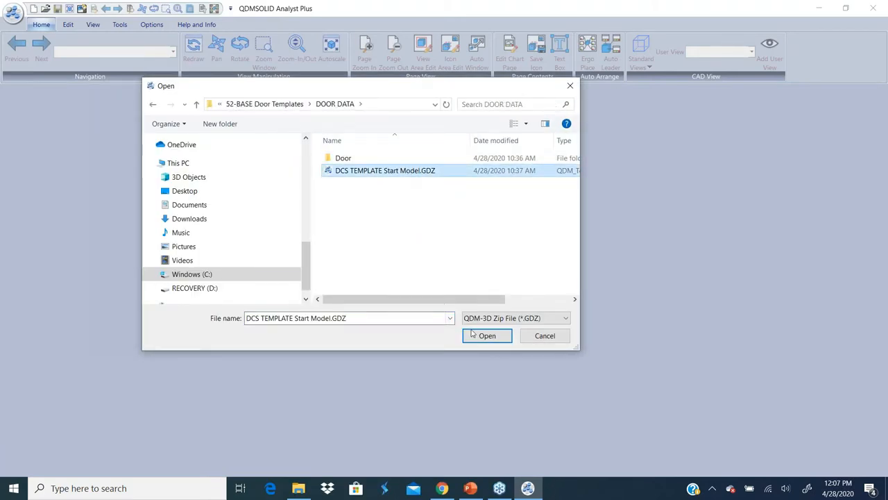
left_click(486, 335)
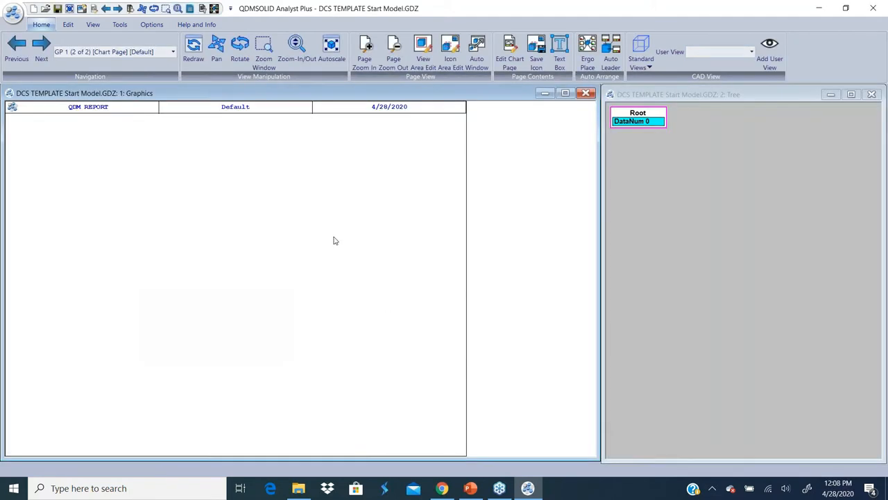
mouse_move(340, 143)
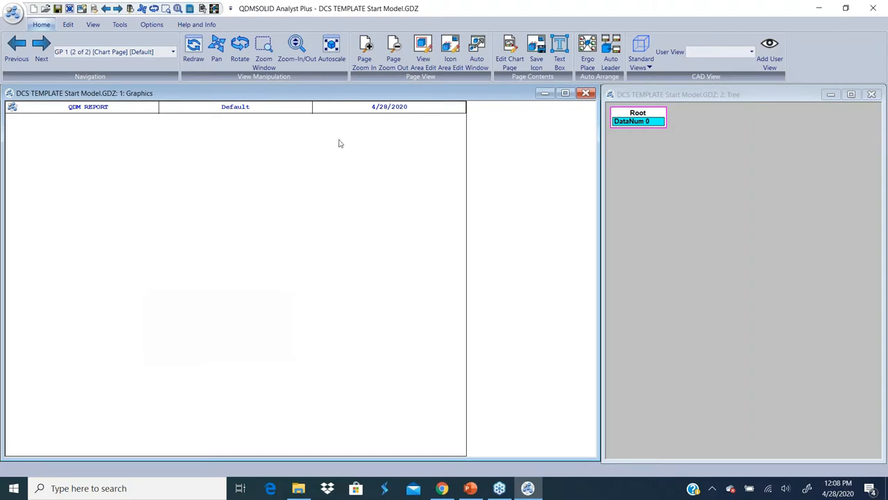
Import the door HSF CAD model into the start model template
left_click(12, 13)
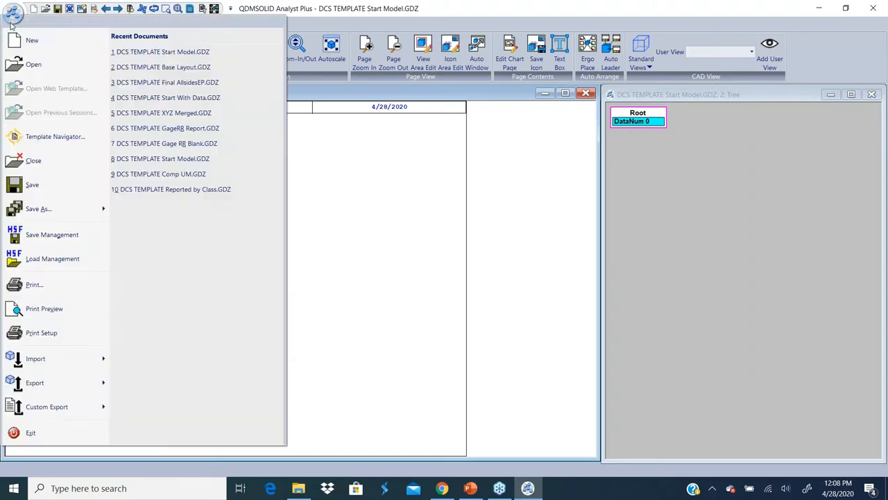
left_click(36, 358)
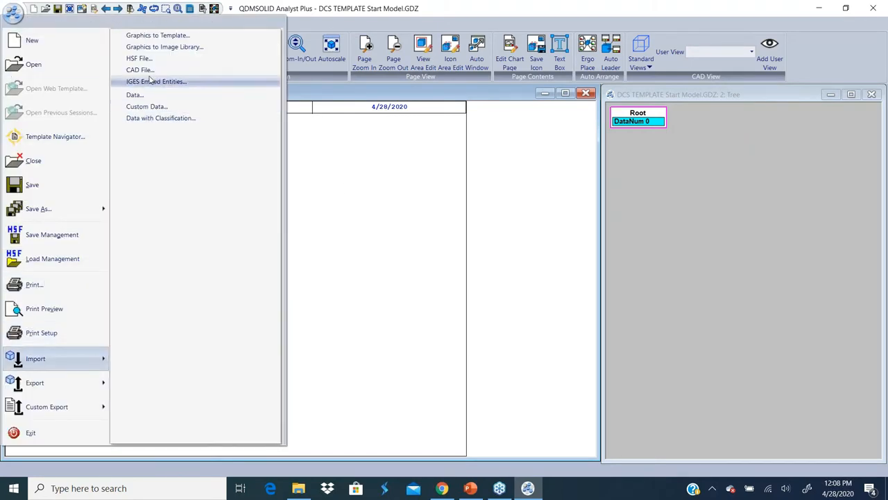
left_click(139, 58)
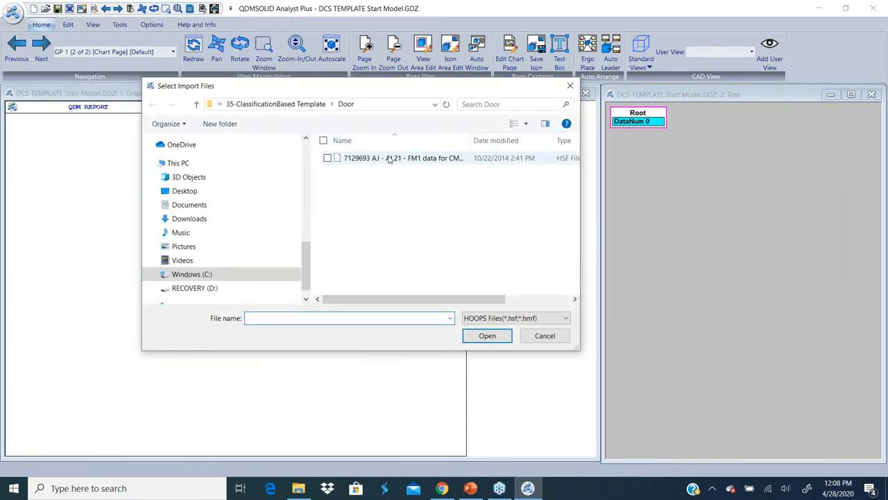
left_click(544, 335)
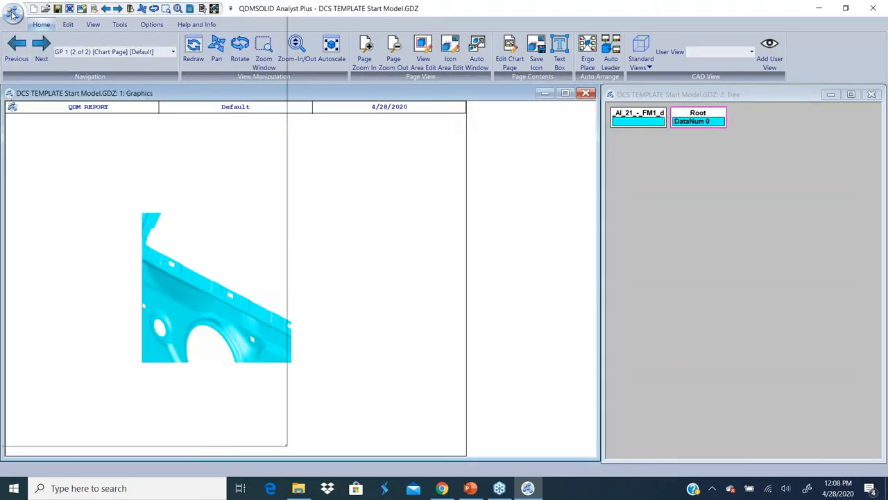
Import the Data_Door.csv measurement data, generating charts over the door
left_click(12, 13)
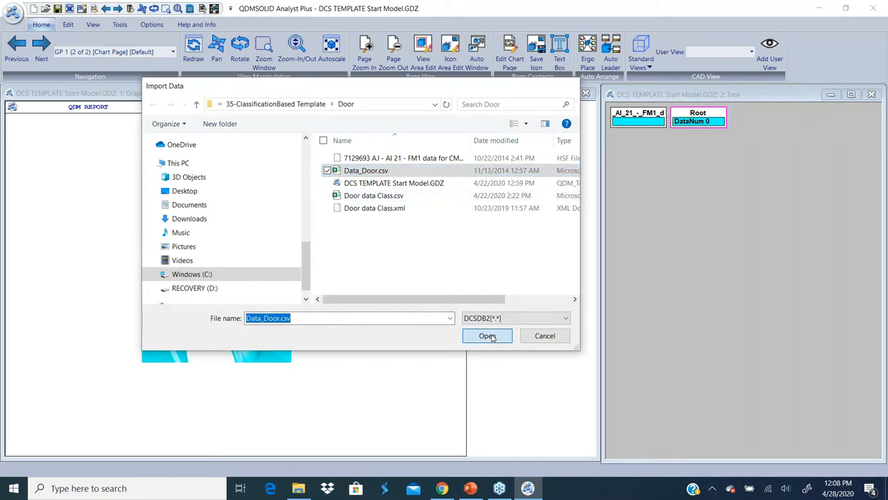
left_click(487, 334)
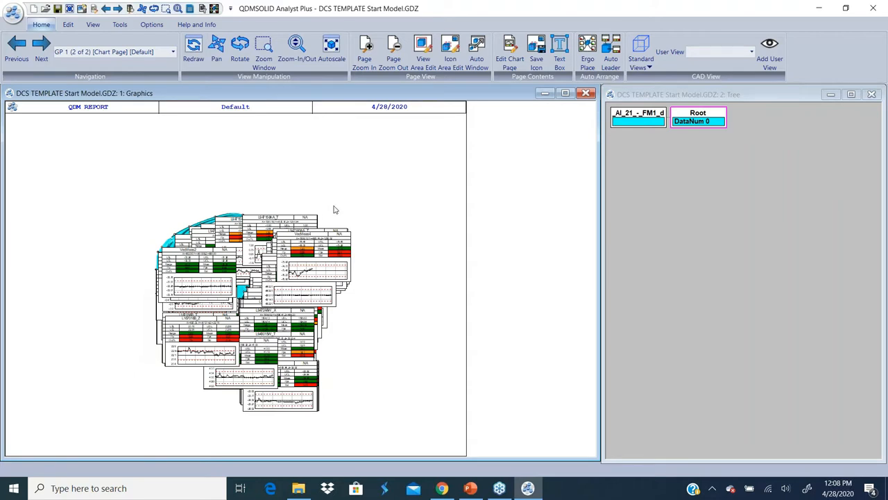
mouse_move(333, 161)
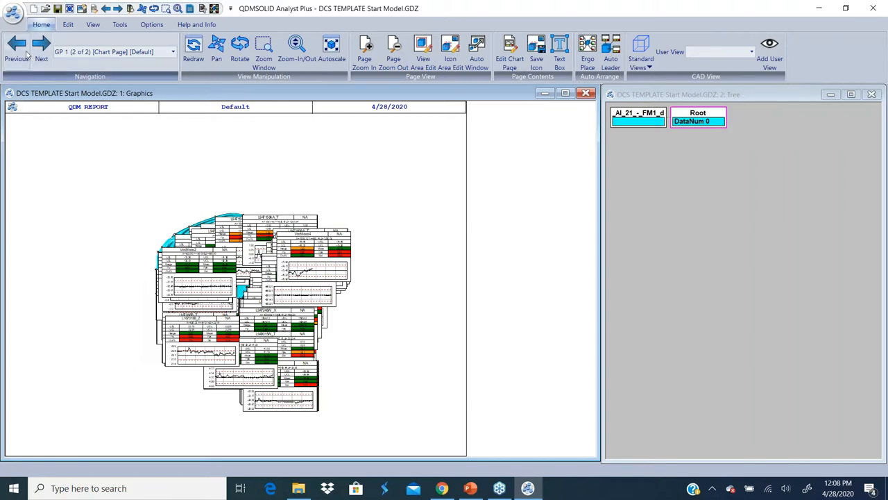
Page between the chart page and the index page, ending on the index page with feature labels
left_click(16, 45)
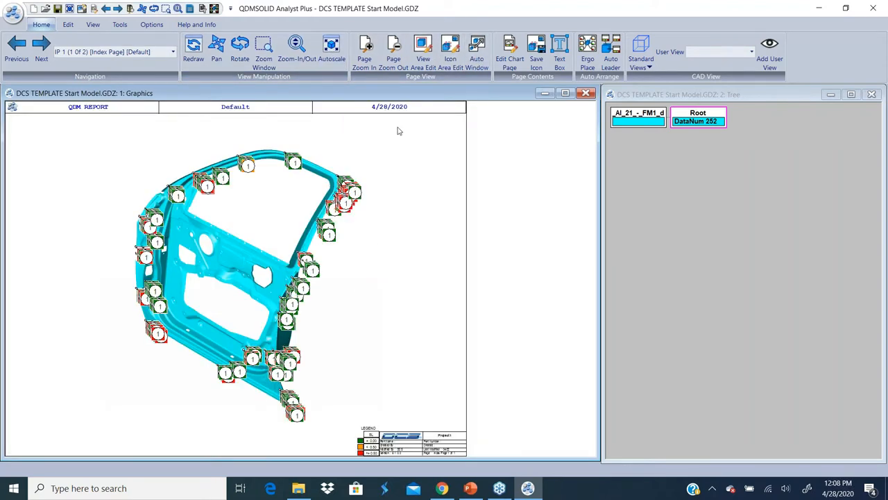
mouse_move(192, 229)
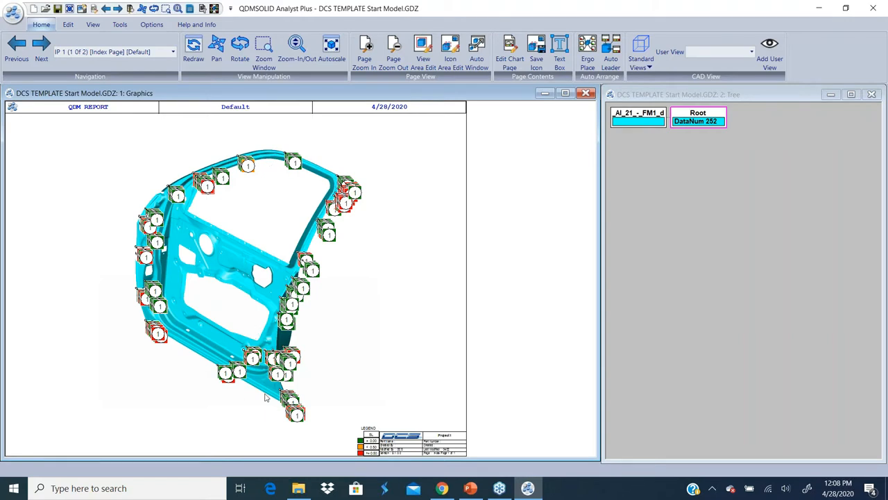
mouse_move(161, 169)
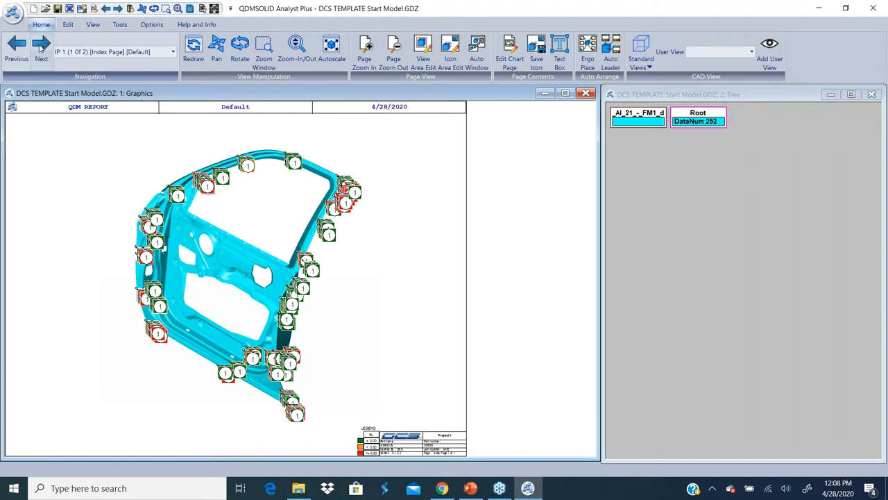
left_click(41, 43)
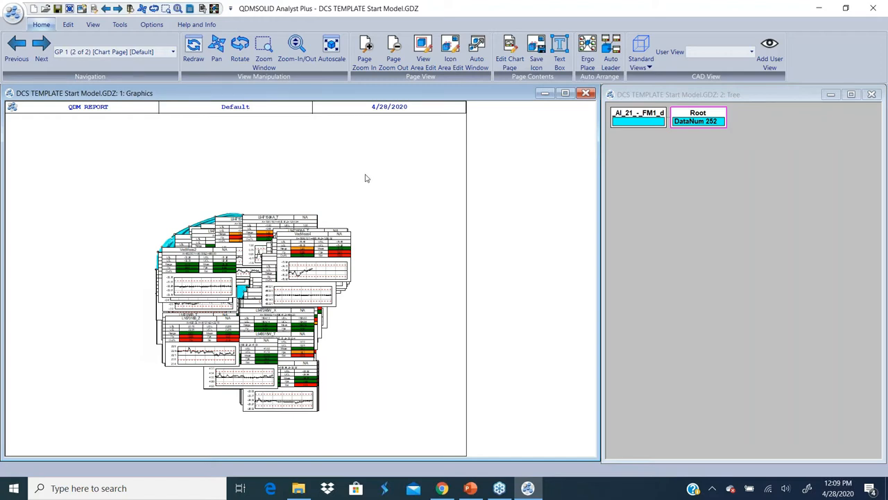
mouse_move(366, 229)
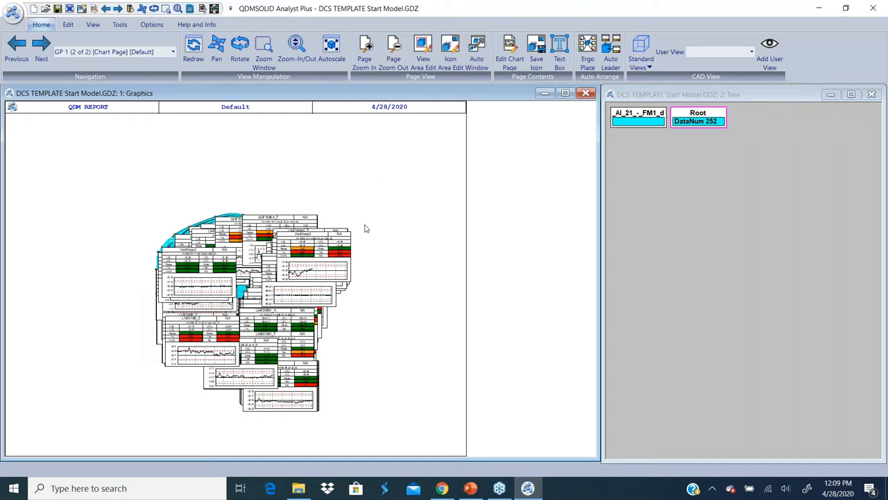
mouse_move(41, 59)
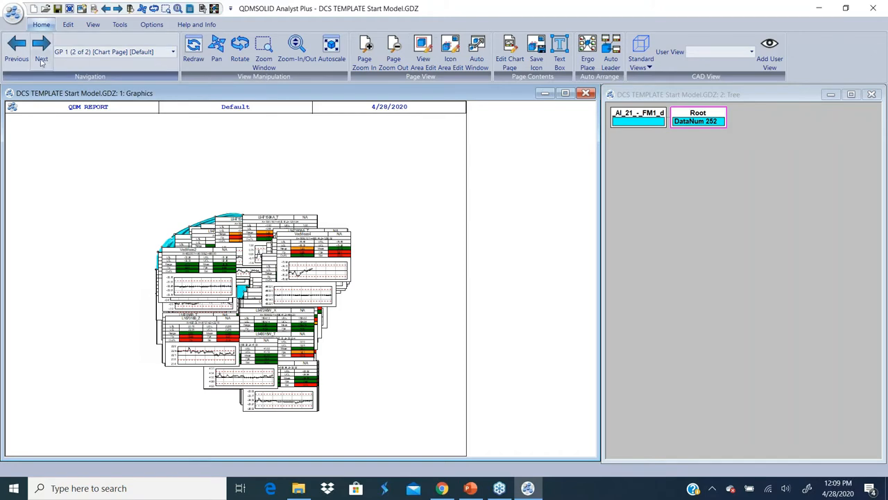
left_click(17, 52)
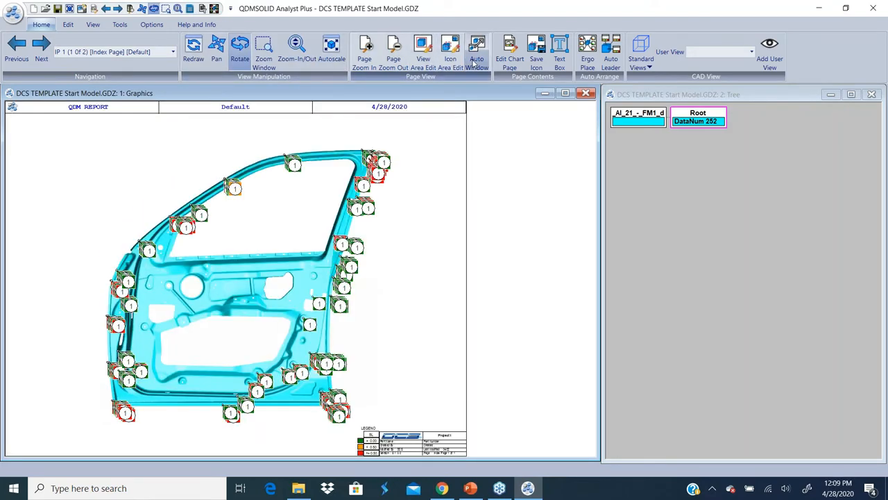
mouse_move(391, 252)
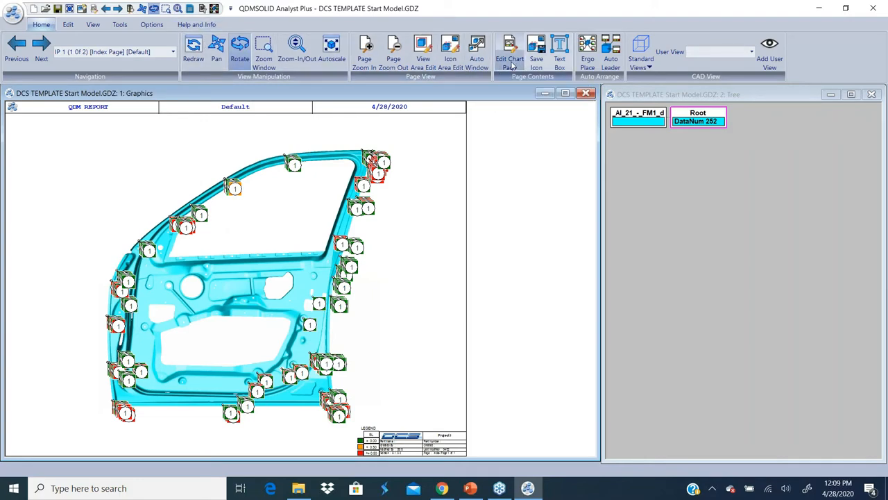
left_click(509, 49)
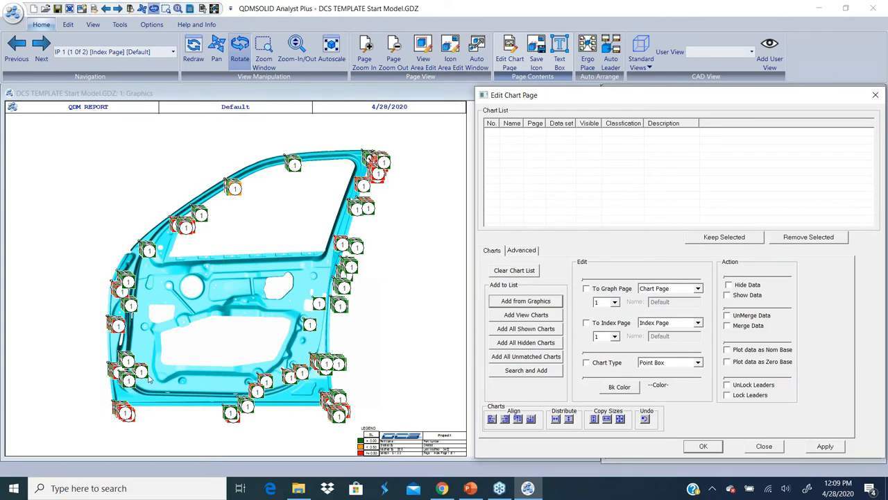
mouse_move(413, 147)
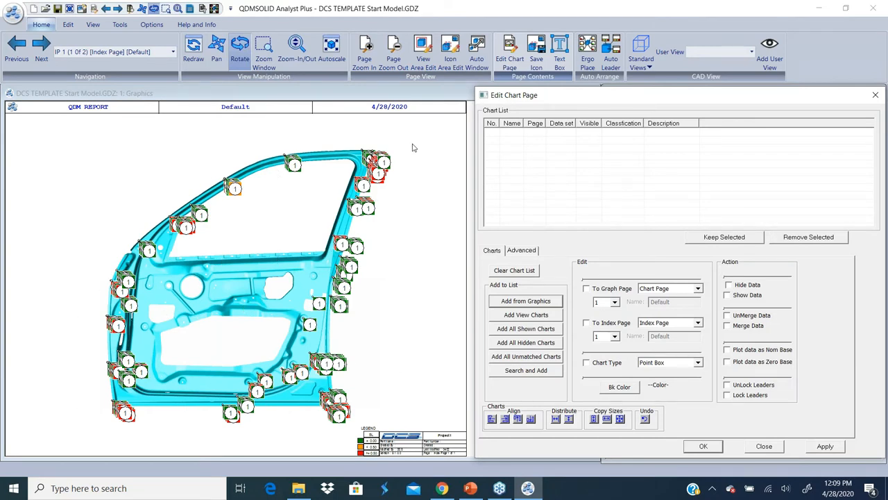
mouse_move(524, 300)
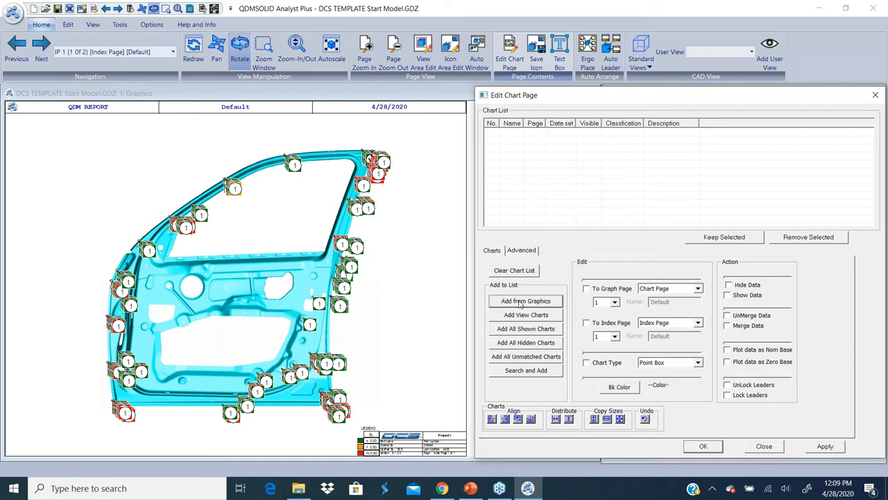
mouse_move(525, 331)
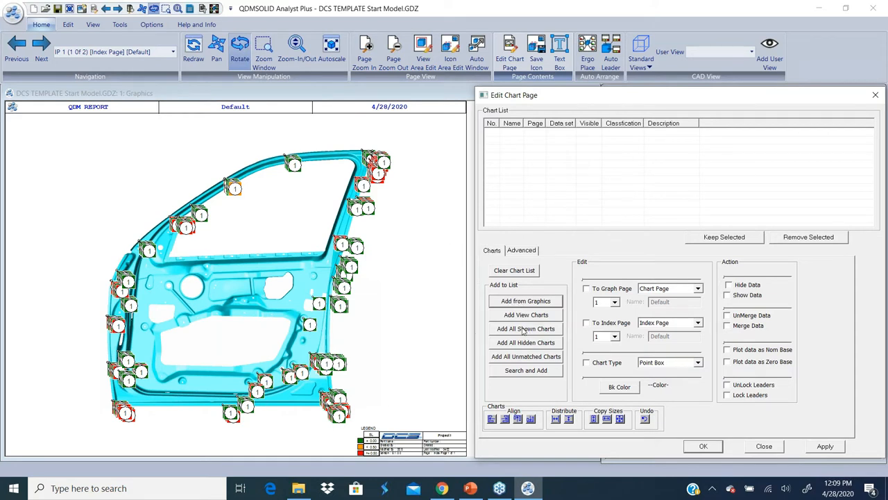
left_click(525, 327)
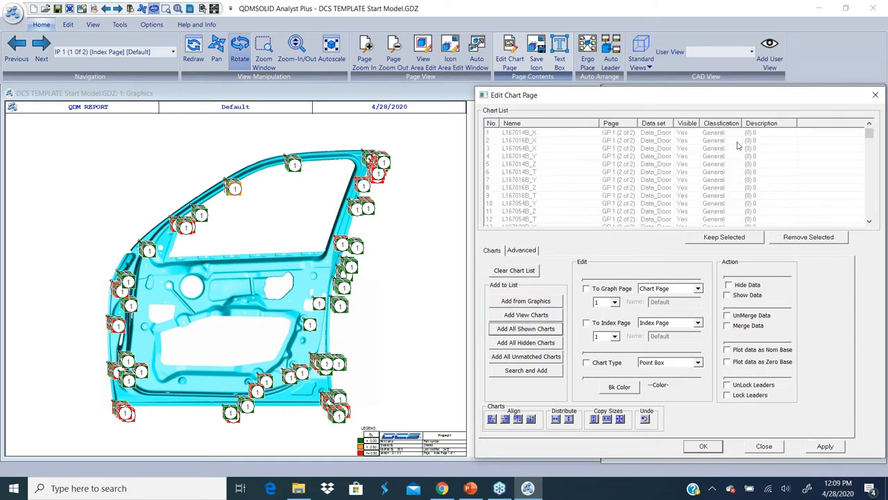
mouse_move(721, 200)
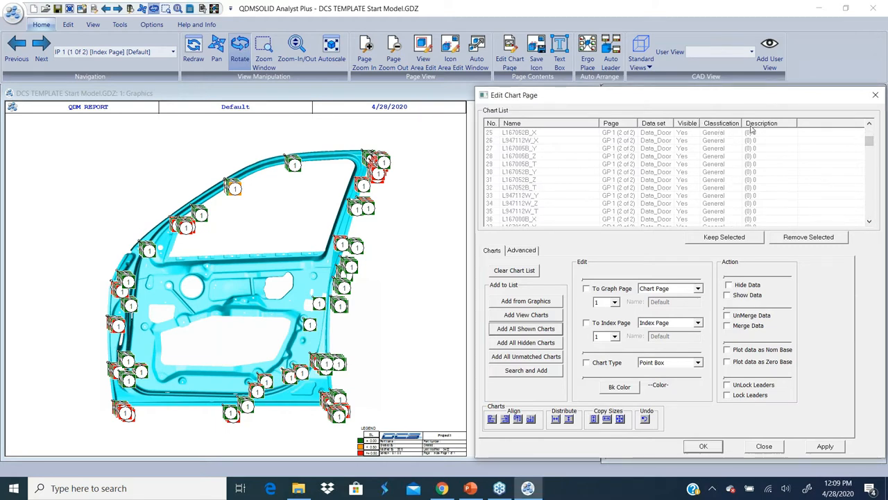
scroll("down", 3)
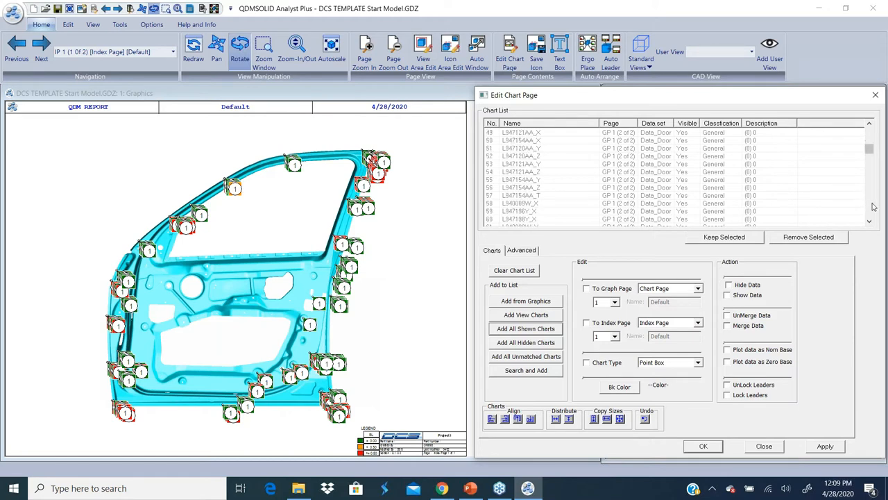
scroll("down", 3)
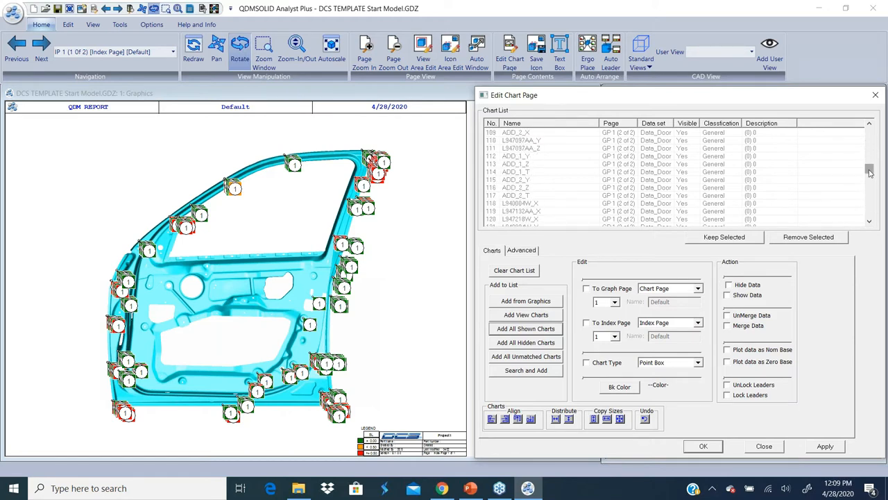
scroll("up", 3)
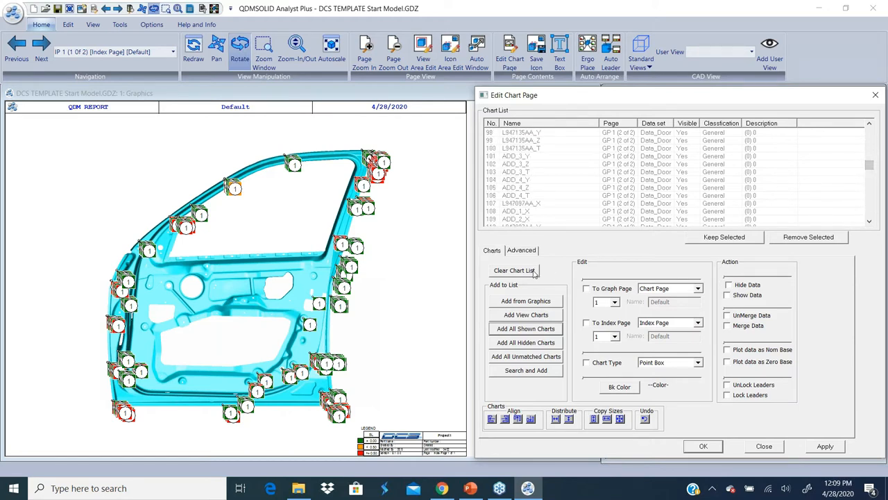
left_click(513, 269)
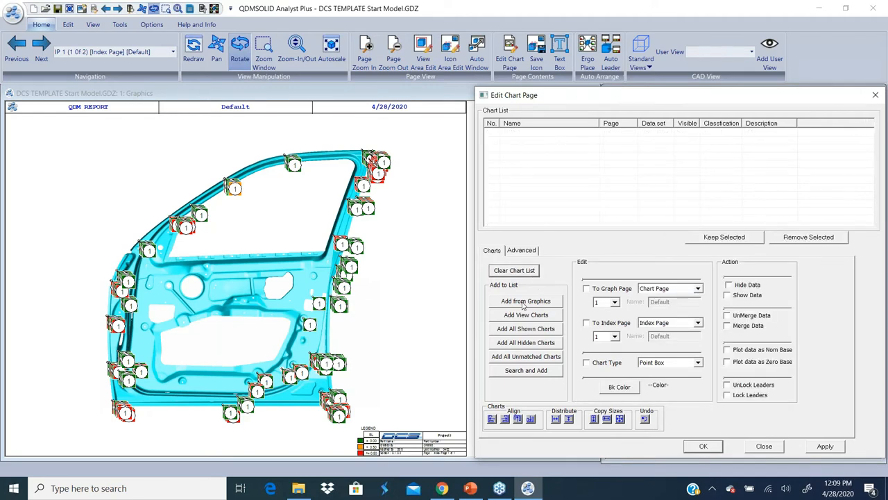
Add a box-selected group of door charts (starting with L167014 features) to the chart list from graphics
left_click(525, 300)
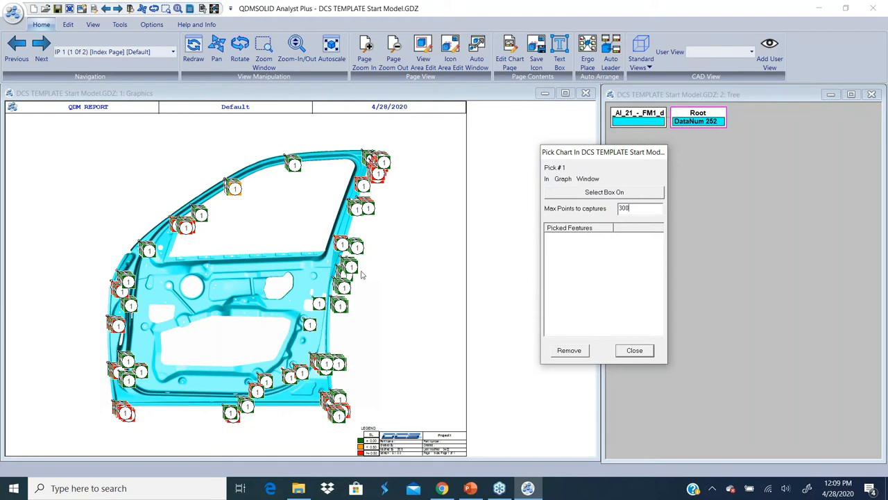
left_click_drag(70, 257, 146, 372)
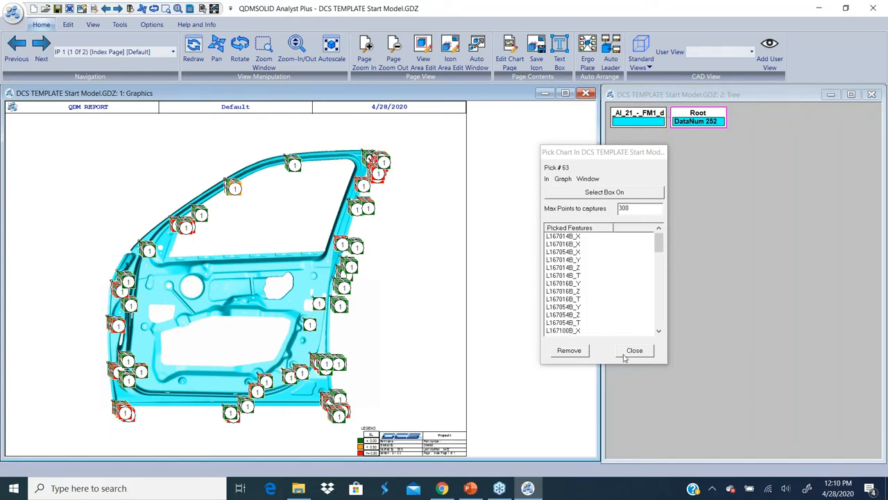
left_click(634, 349)
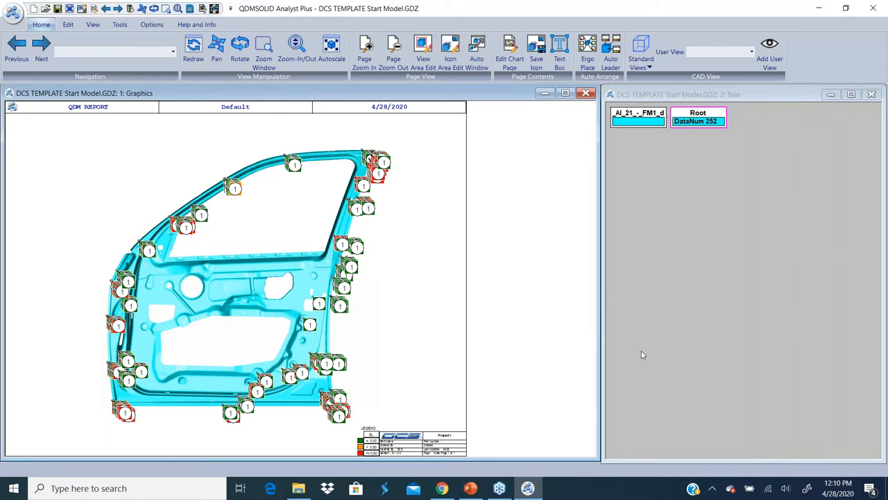
left_click(509, 53)
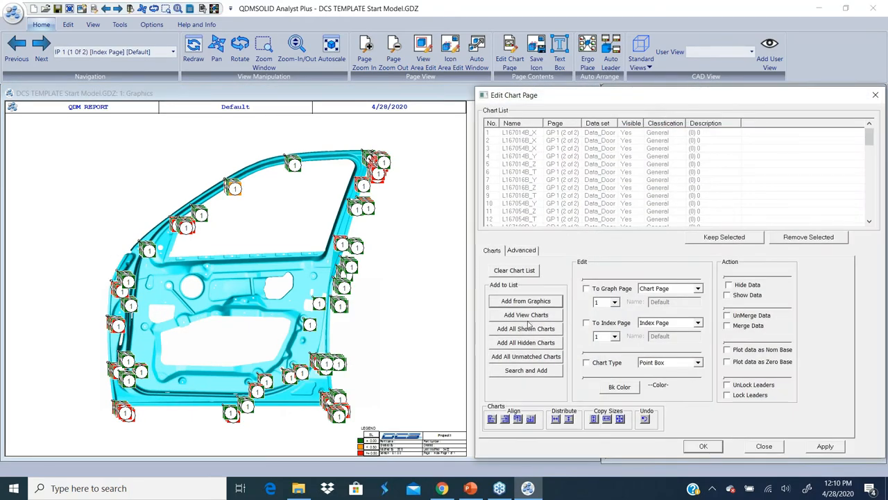
Create a new classification named FRONT on the Advanced tab and apply it to the listed charts
left_click(522, 249)
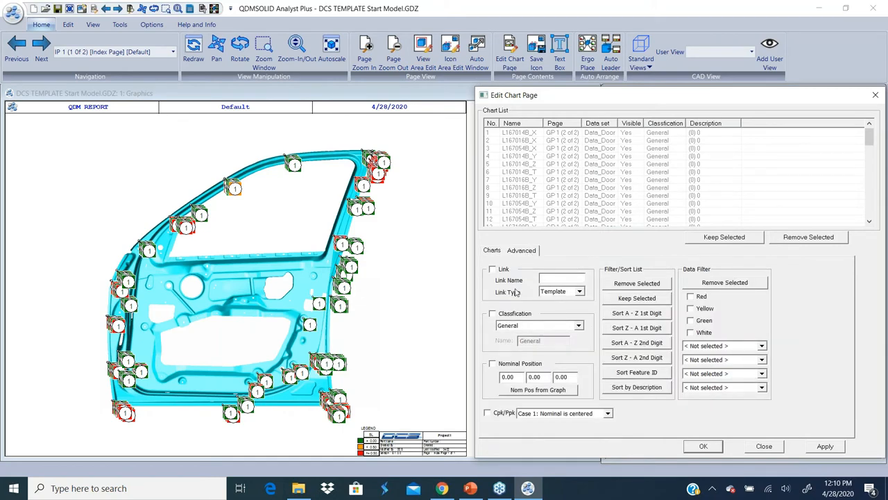
left_click(493, 313)
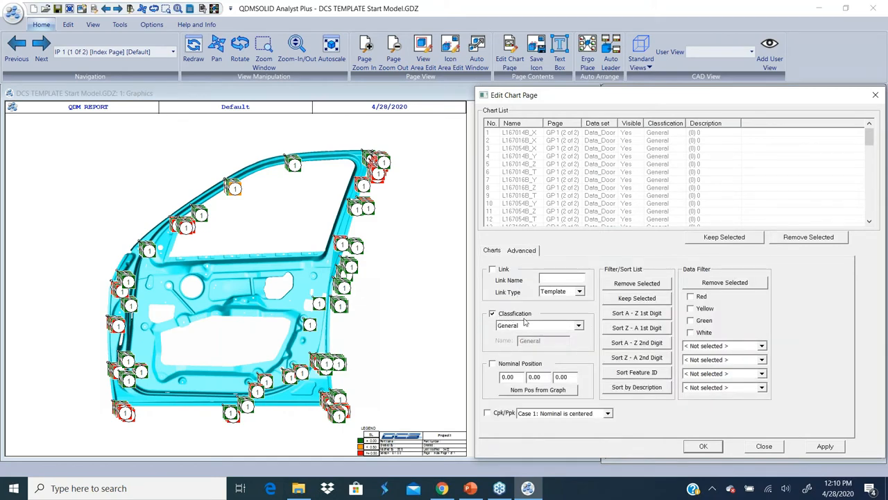
left_click(577, 325)
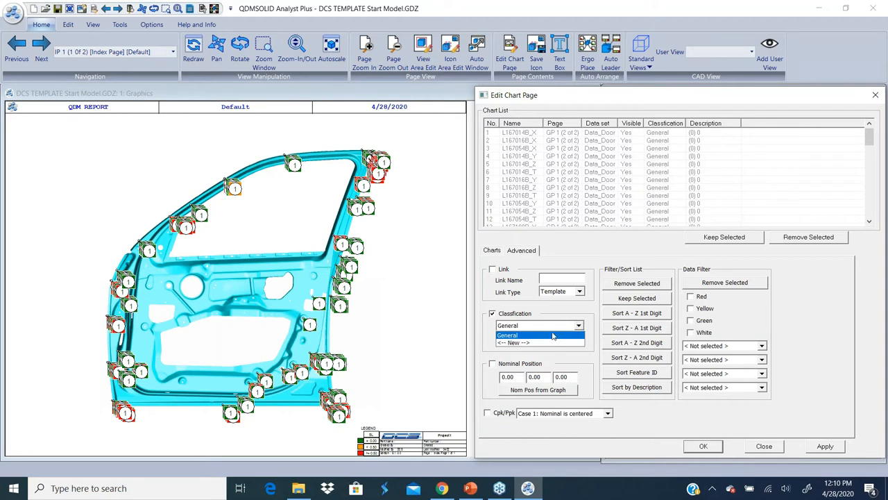
left_click(513, 341)
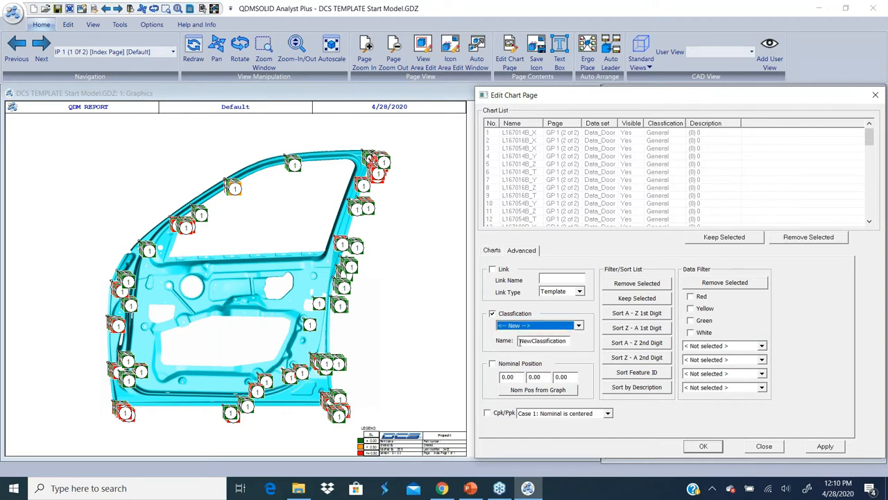
triple_click(541, 340)
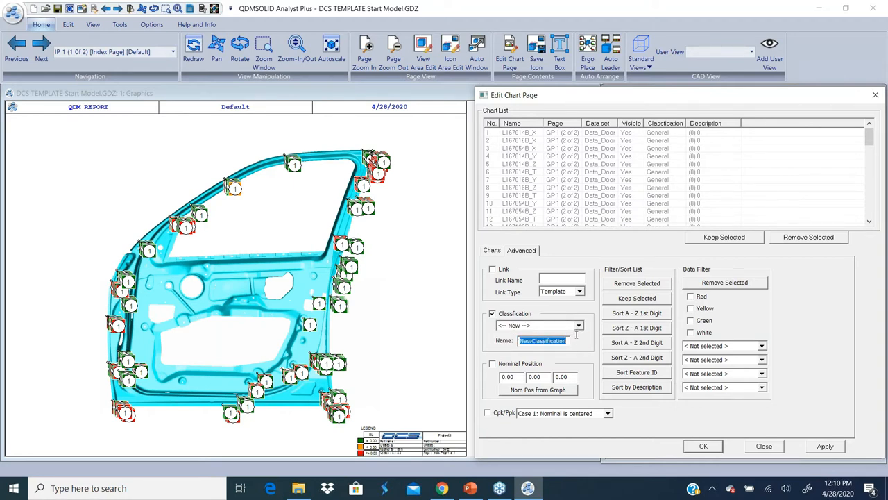
type("FRONT")
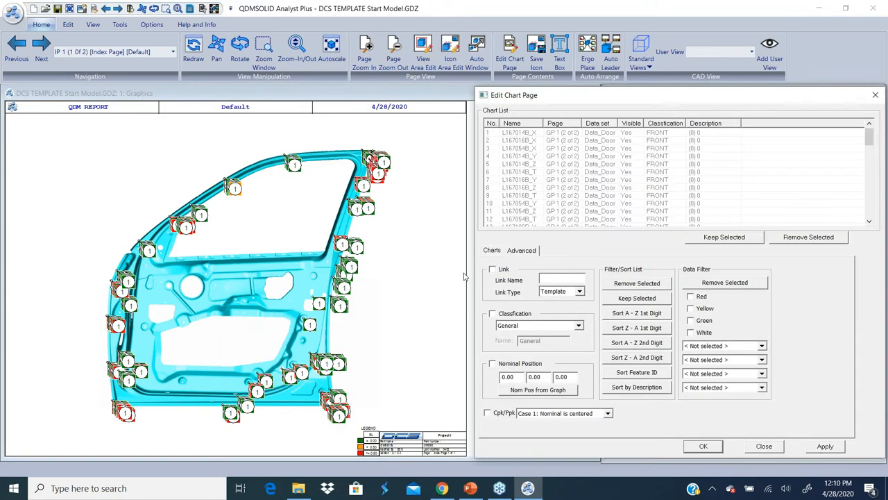
mouse_move(139, 276)
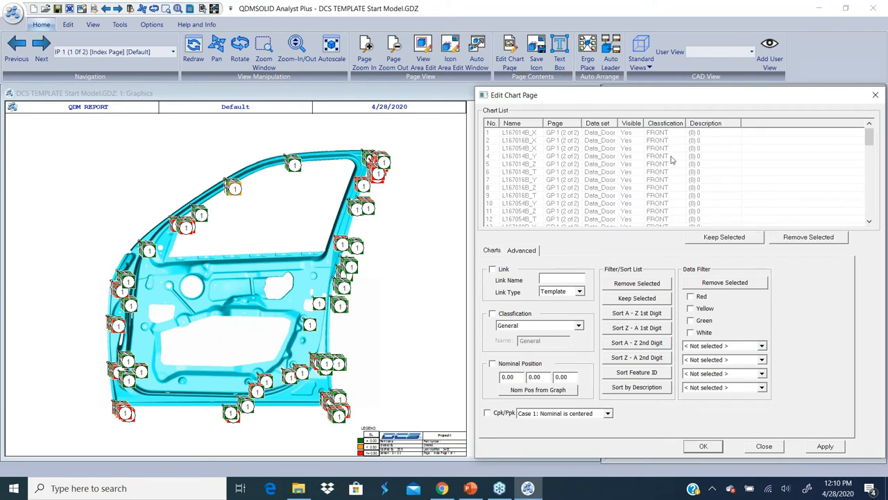
mouse_move(598, 283)
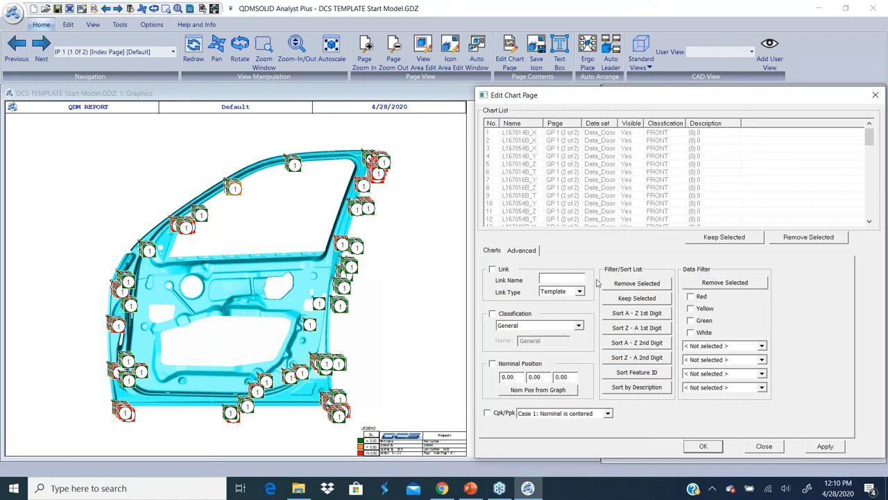
mouse_move(424, 254)
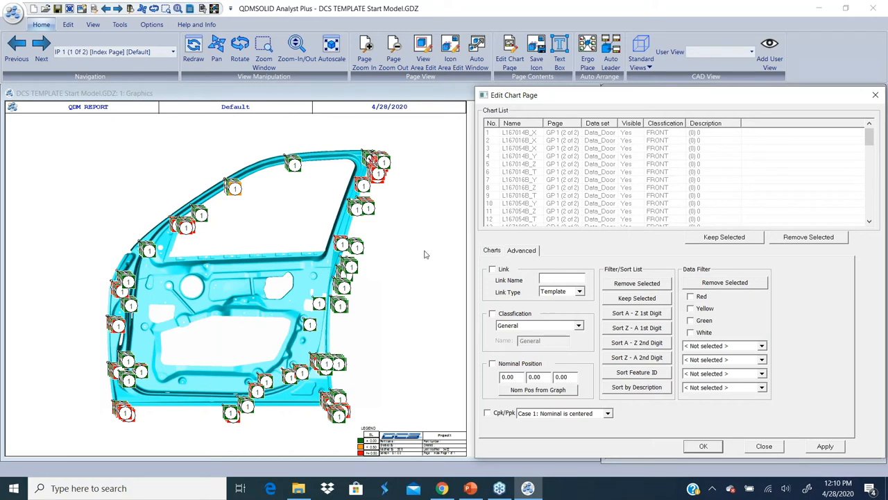
left_click(491, 250)
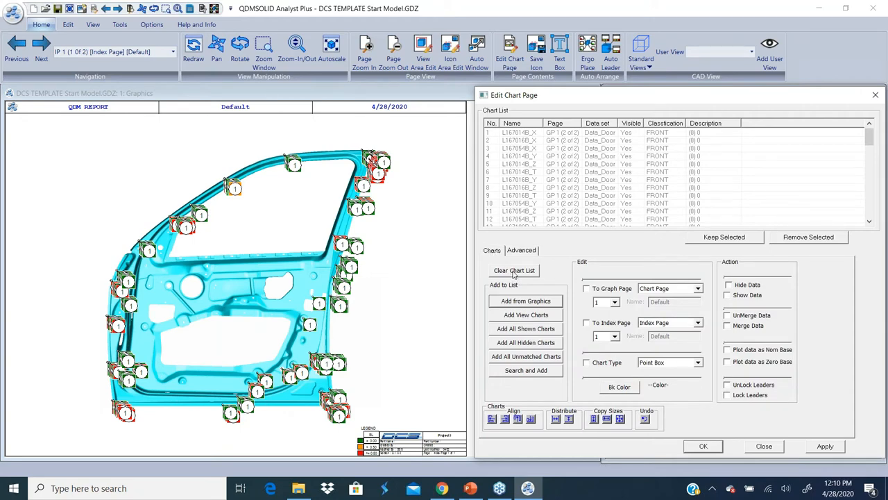
Replace the chart list with a second box-selected group of door charts and classify them as new REAR
left_click(513, 269)
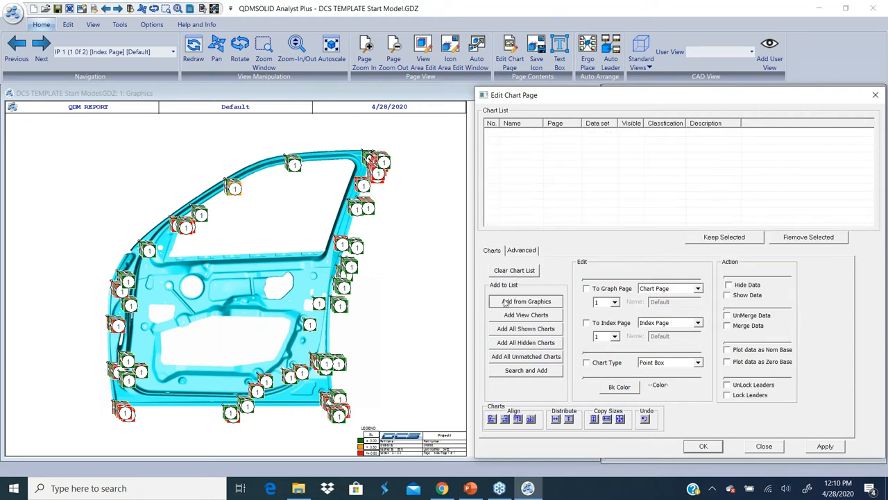
left_click(525, 301)
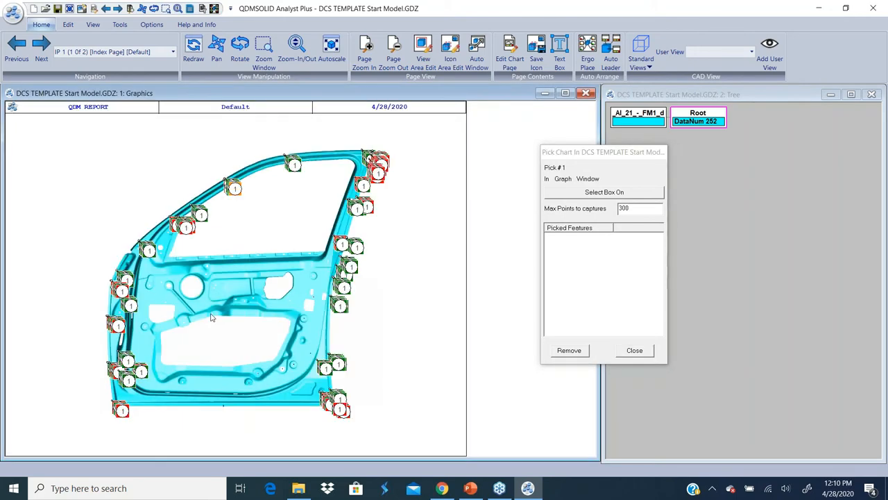
left_click_drag(219, 258, 386, 442)
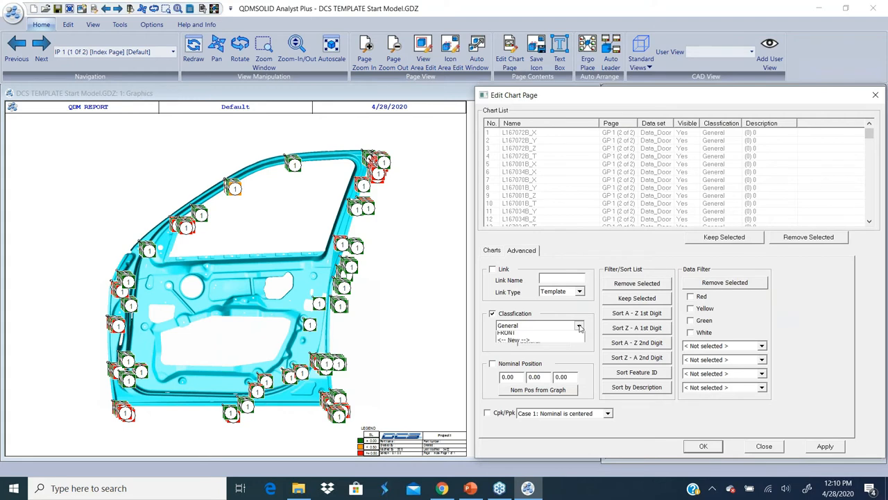
left_click(514, 324)
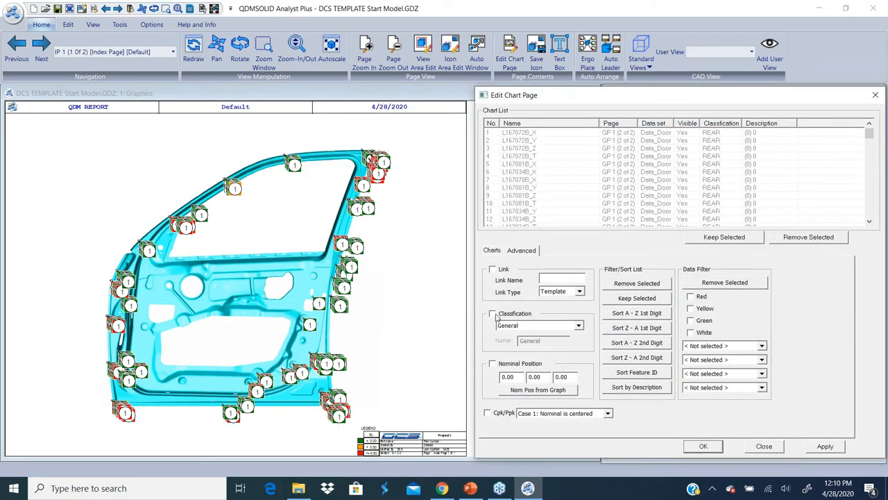
left_click(521, 249)
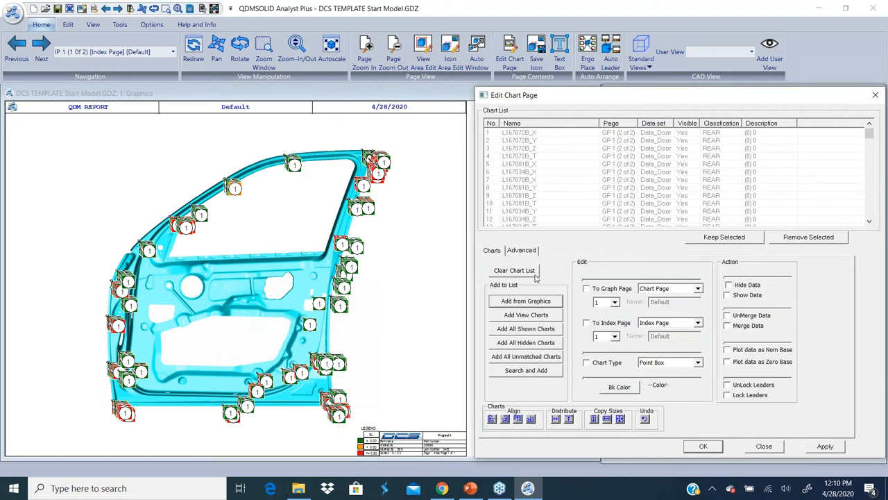
Clear the chart list and fill it with a third set of charts picked from the door graphics
left_click(514, 269)
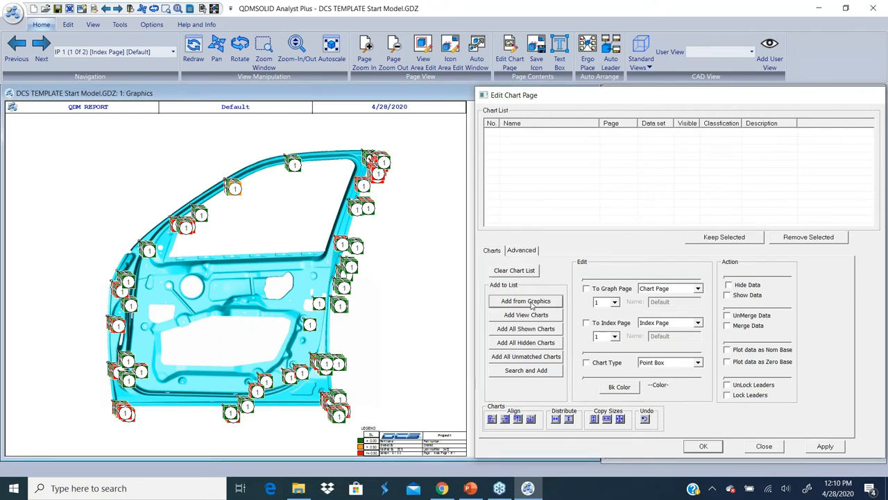
left_click(525, 300)
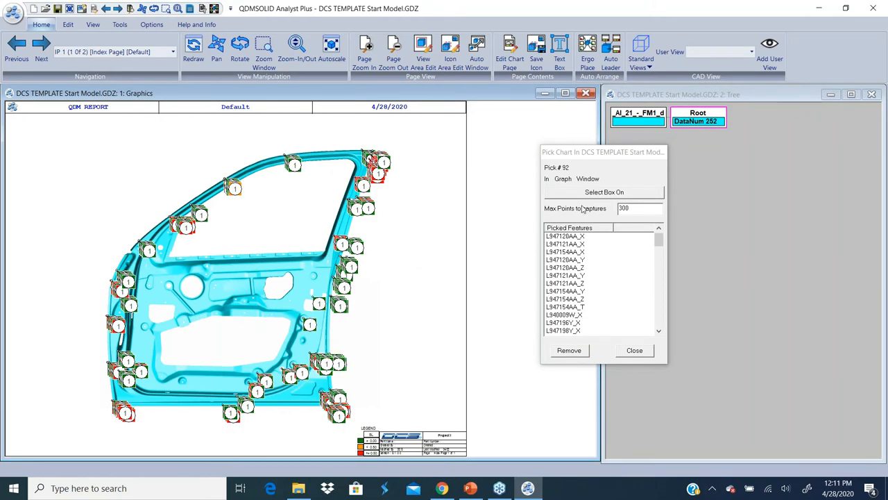
mouse_move(622, 354)
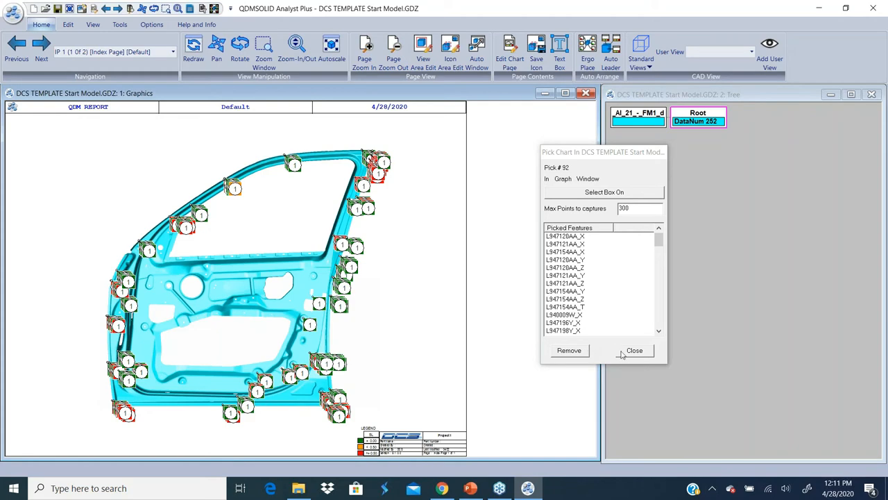
left_click(634, 350)
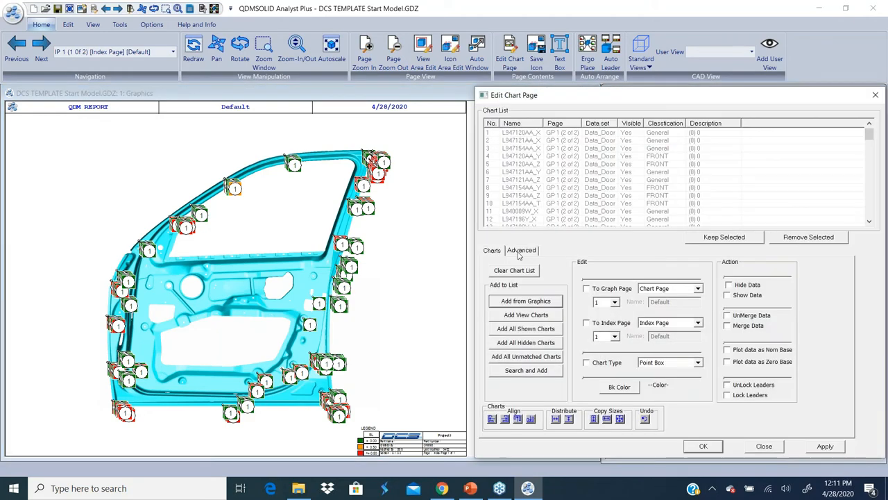
Assign the listed charts a new classification named WINDOW and apply it
left_click(522, 250)
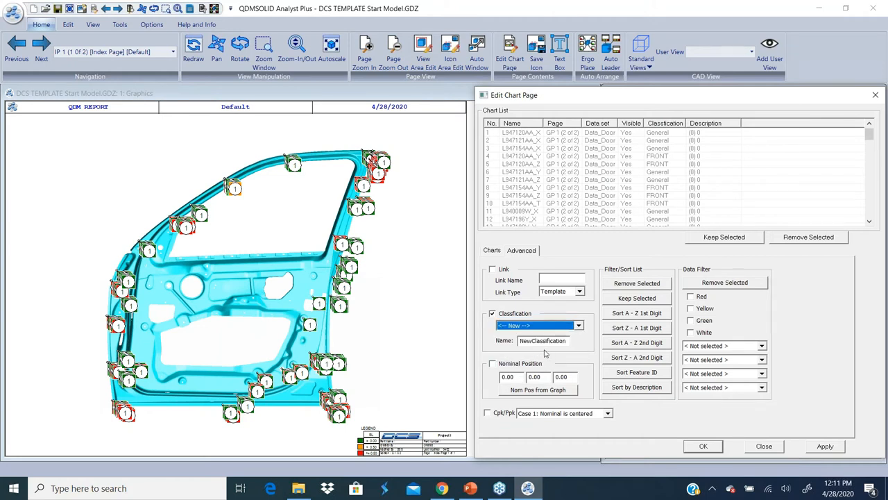
triple_click(543, 340)
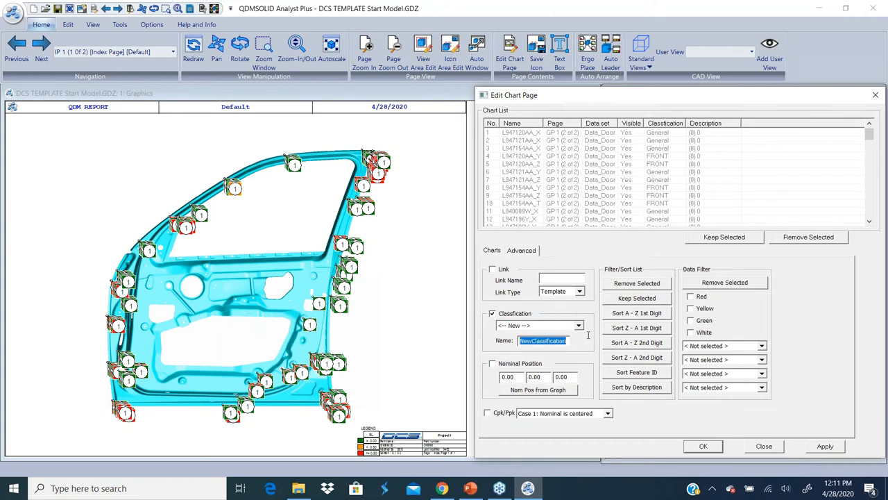
type("WINDOW")
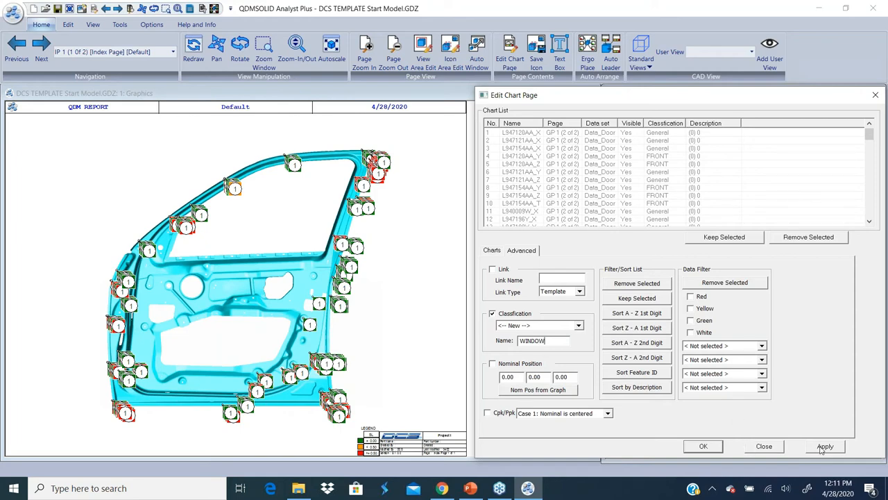
left_click(824, 446)
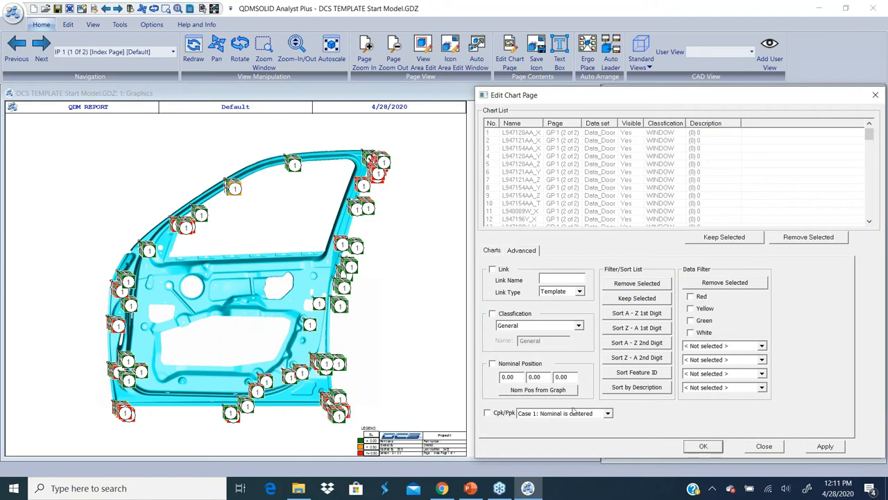
Scroll the chart list to verify the FRONT, REAR and WINDOW classes, then close the chart-page editor
left_click(522, 250)
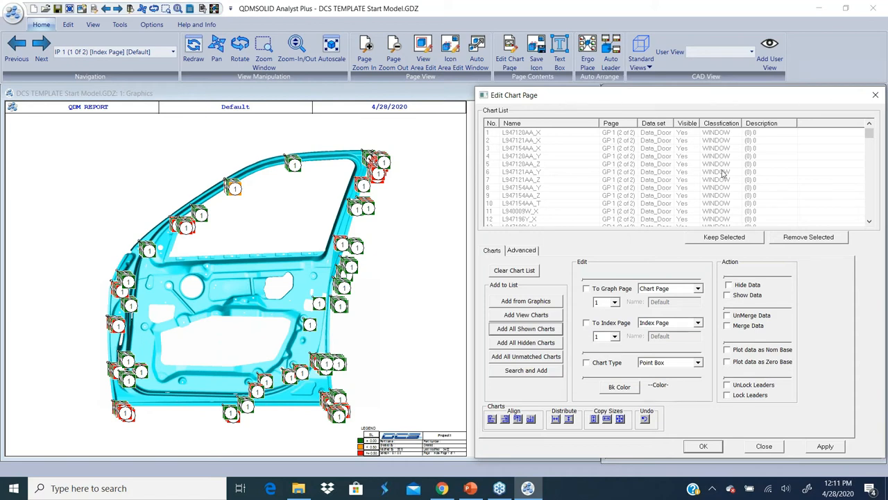
scroll("down", 3)
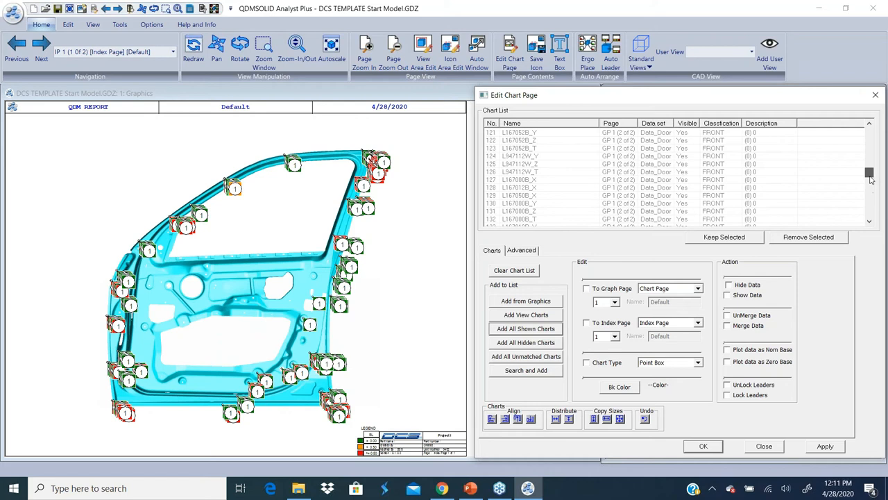
scroll("up", 3)
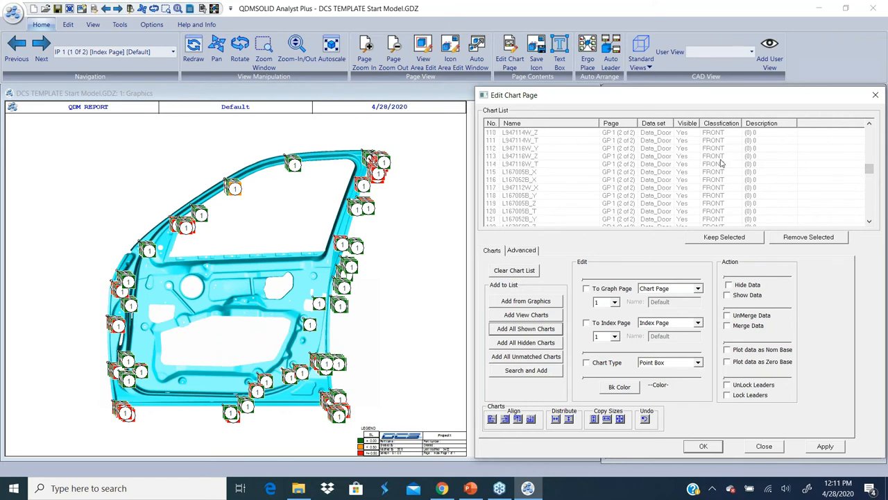
scroll("down", 3)
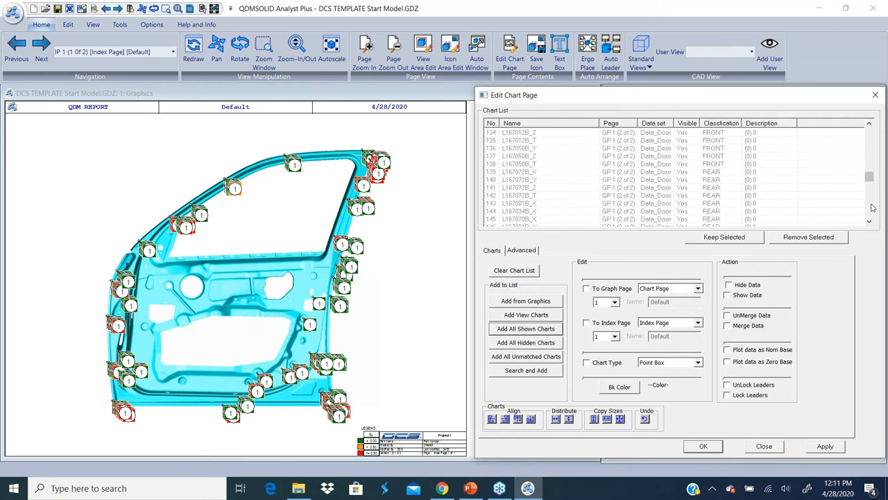
scroll("down", 3)
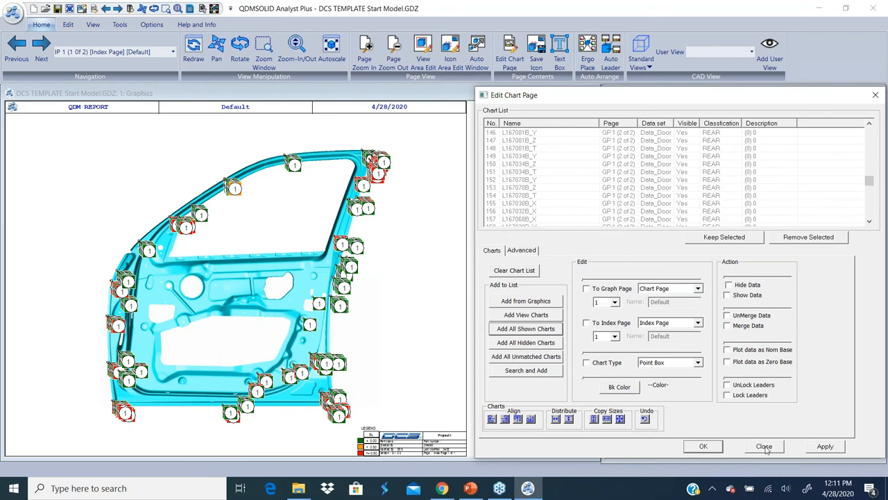
left_click(763, 446)
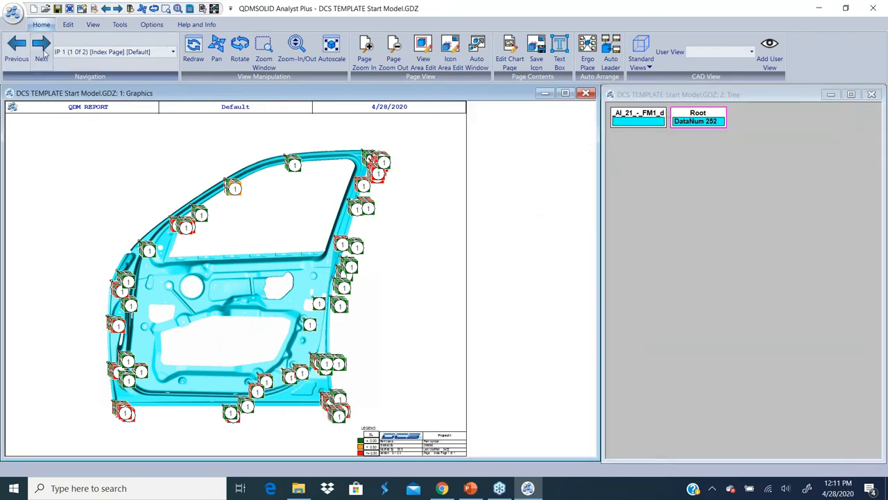
Show the chart page full screen with the door charts clustered over the part, then the View ribbon
left_click(41, 49)
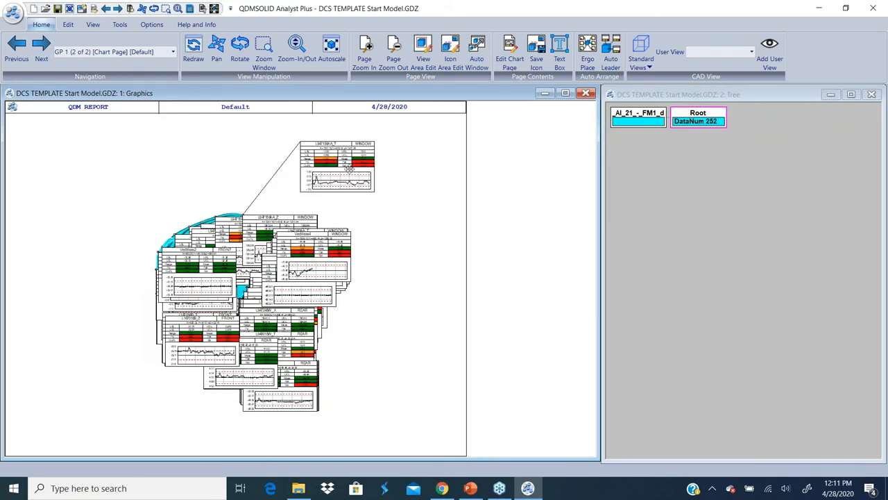
right_click(350, 175)
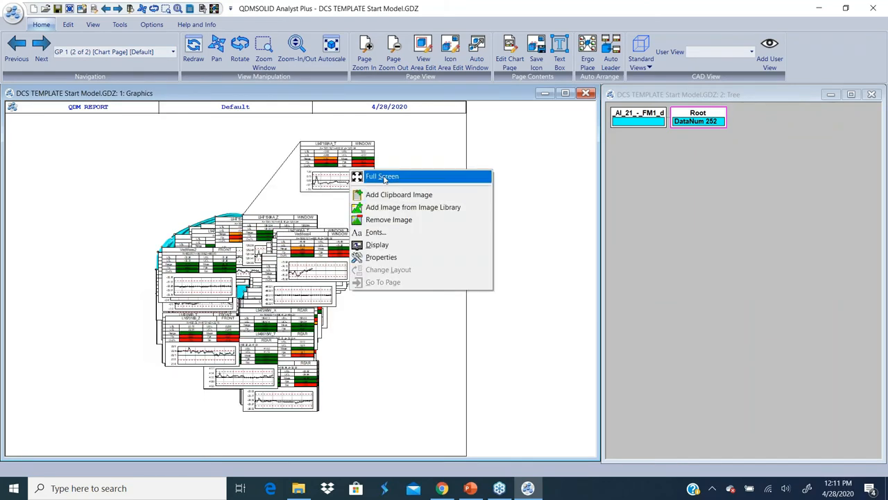
left_click(382, 175)
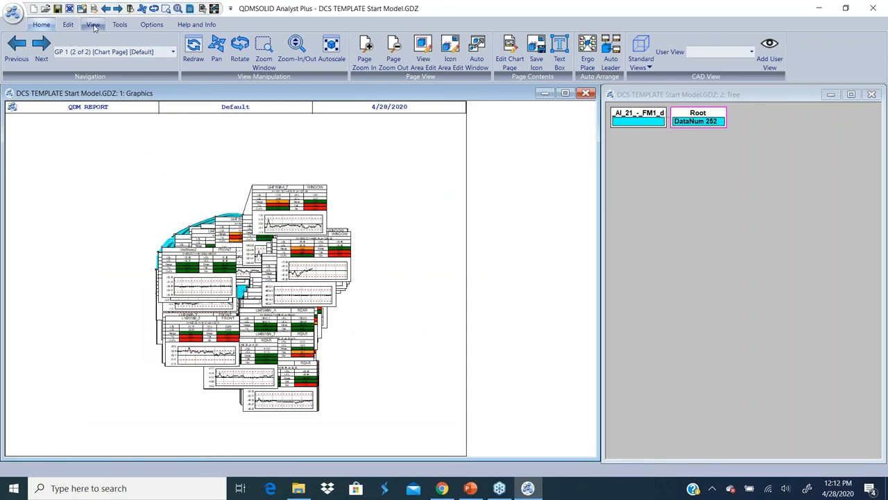
left_click(93, 25)
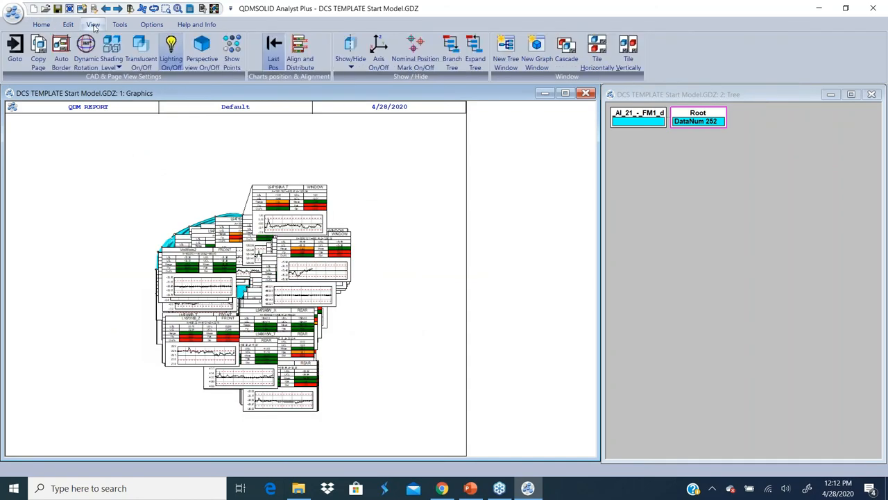
Assign cyan as the WINDOW classification colour and save the classification changes
left_click(68, 25)
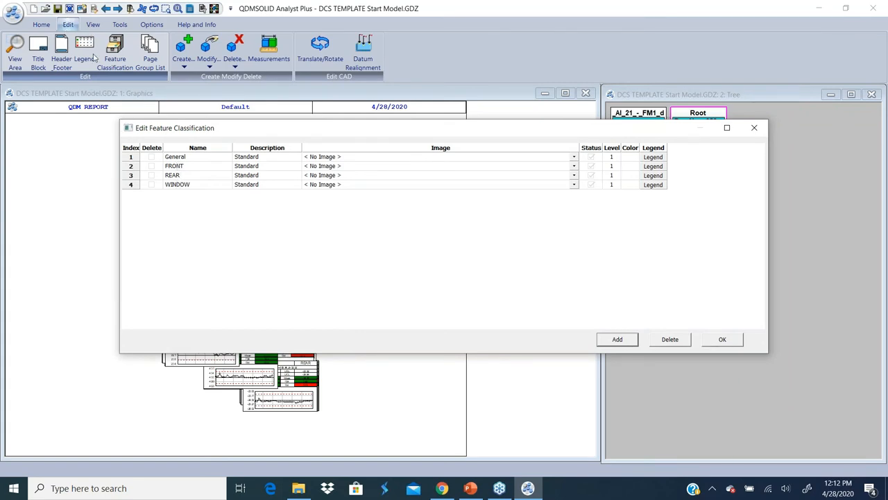
mouse_move(428, 169)
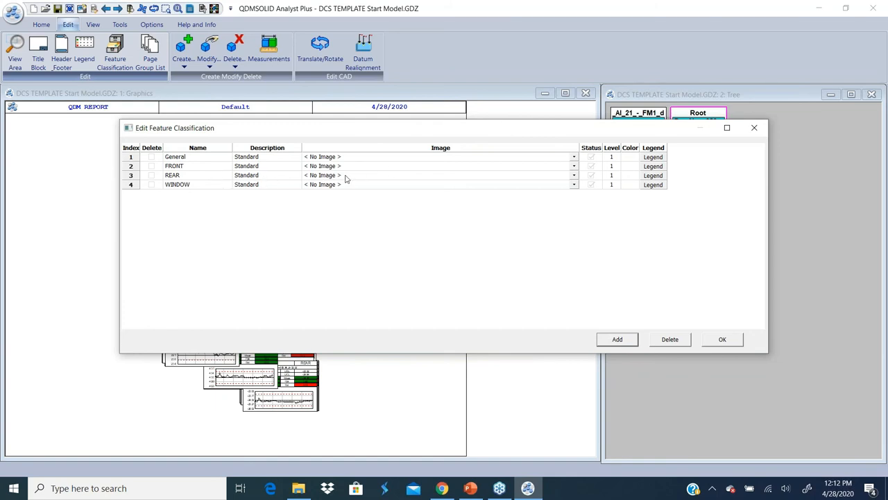
mouse_move(375, 191)
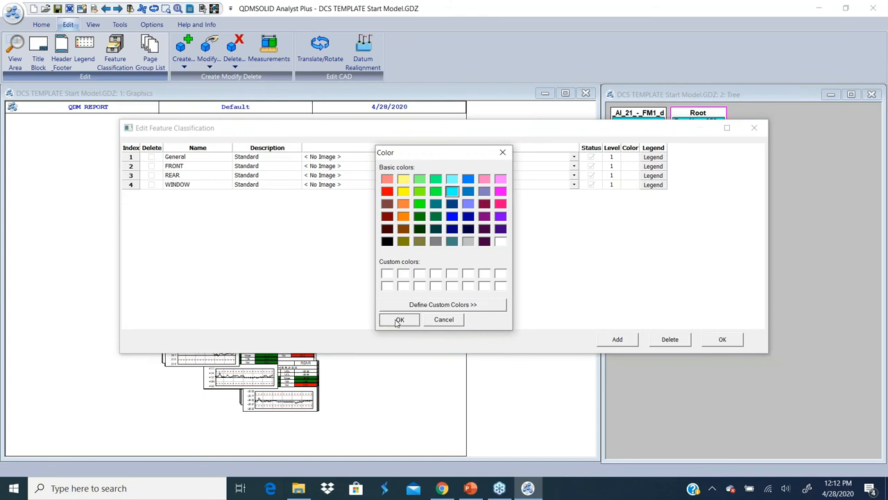
left_click(400, 319)
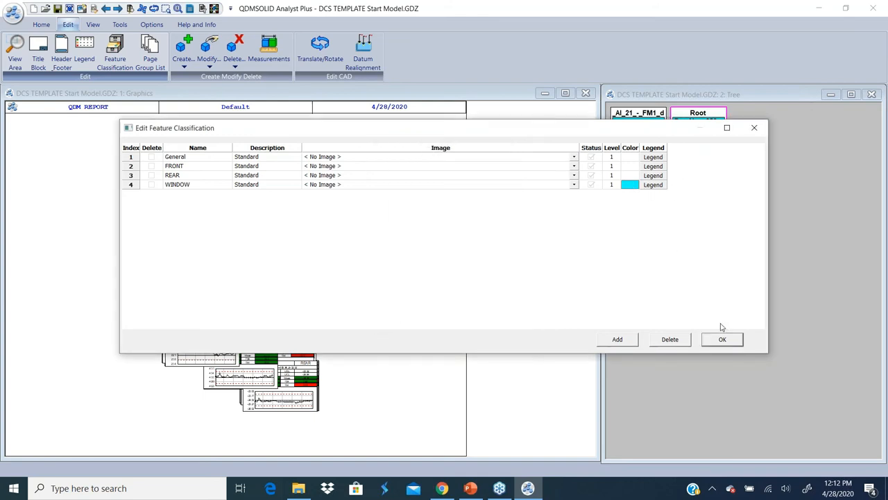
left_click(721, 339)
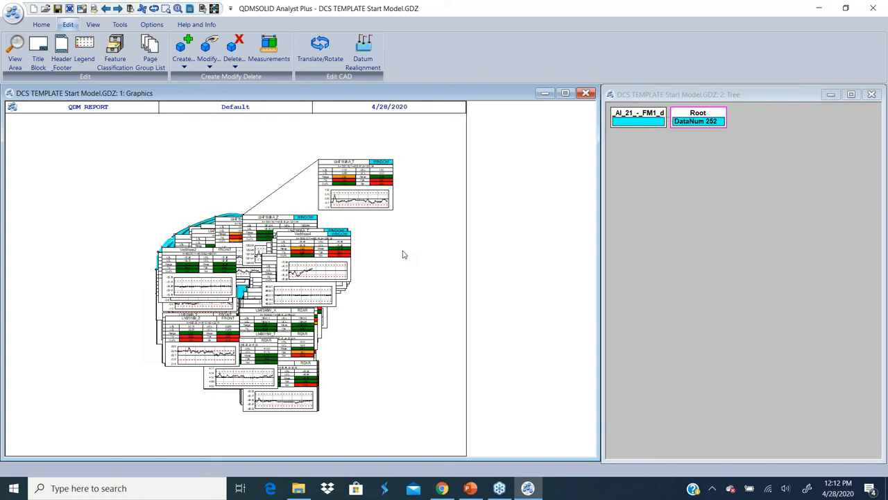
mouse_move(358, 216)
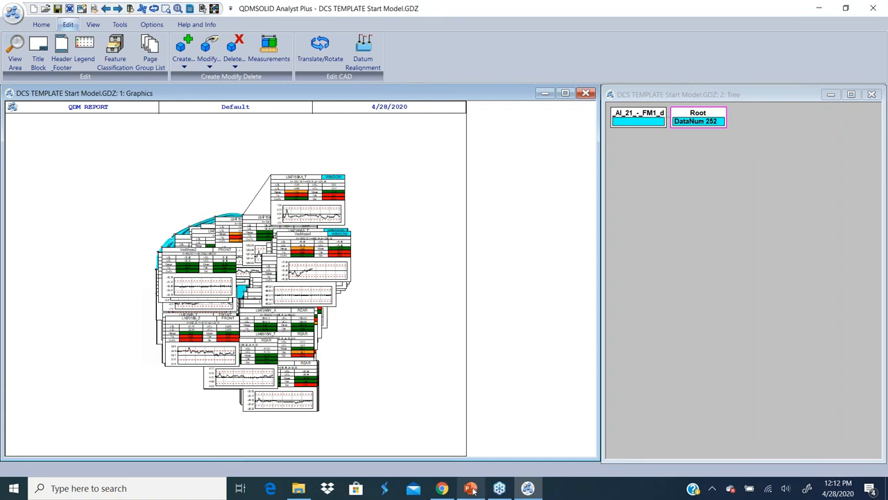
Switch back to the PowerPoint deck on the 'Assign Classification – Batch Mode' slide
left_click(471, 489)
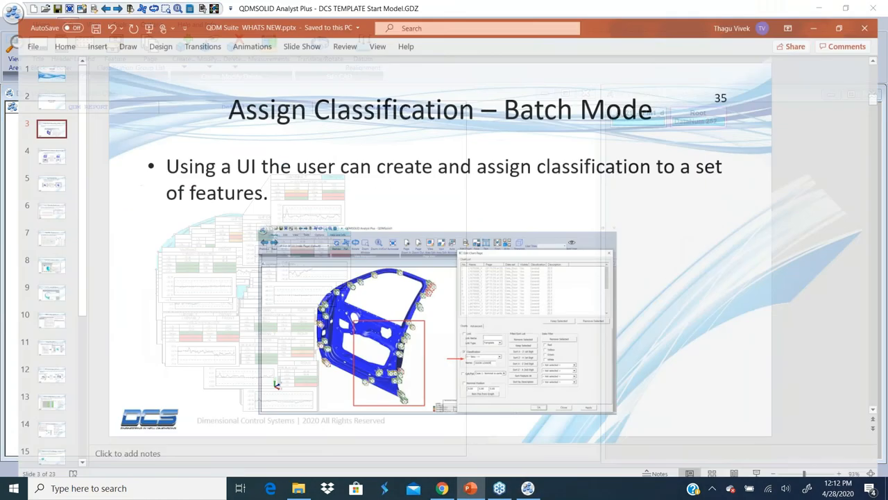